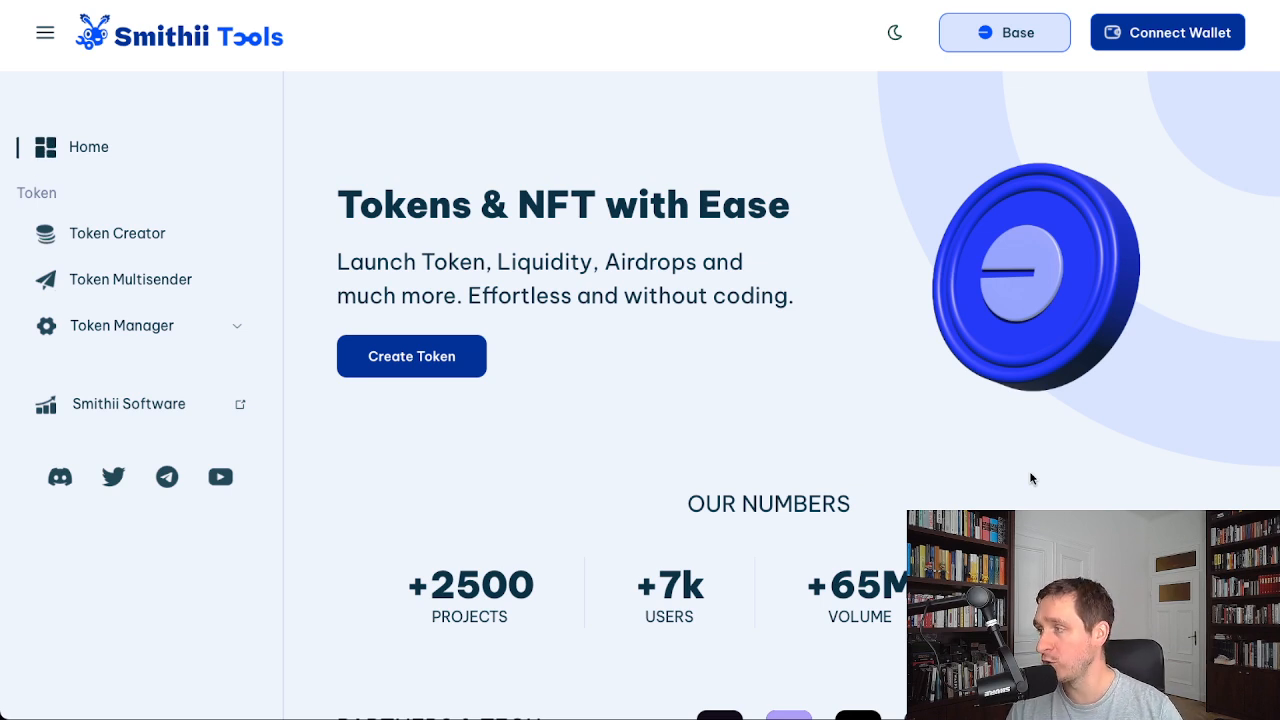
mouse_move(288, 270)
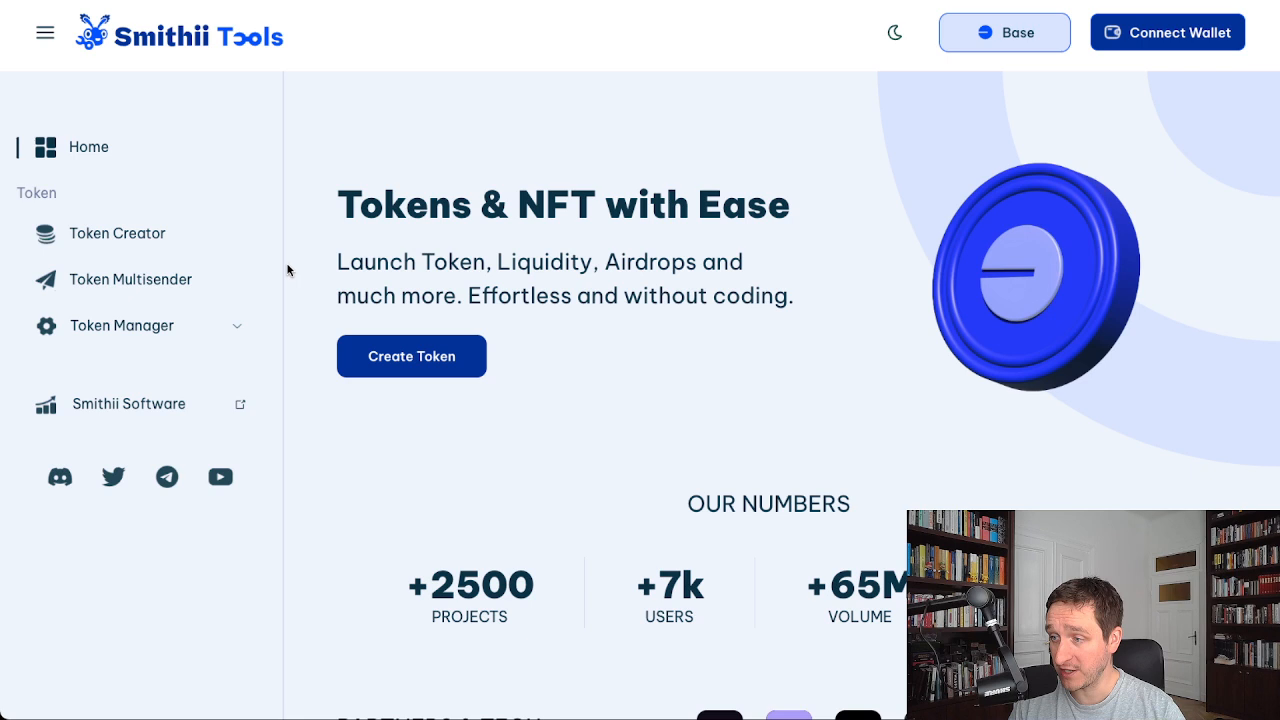
mouse_move(440, 282)
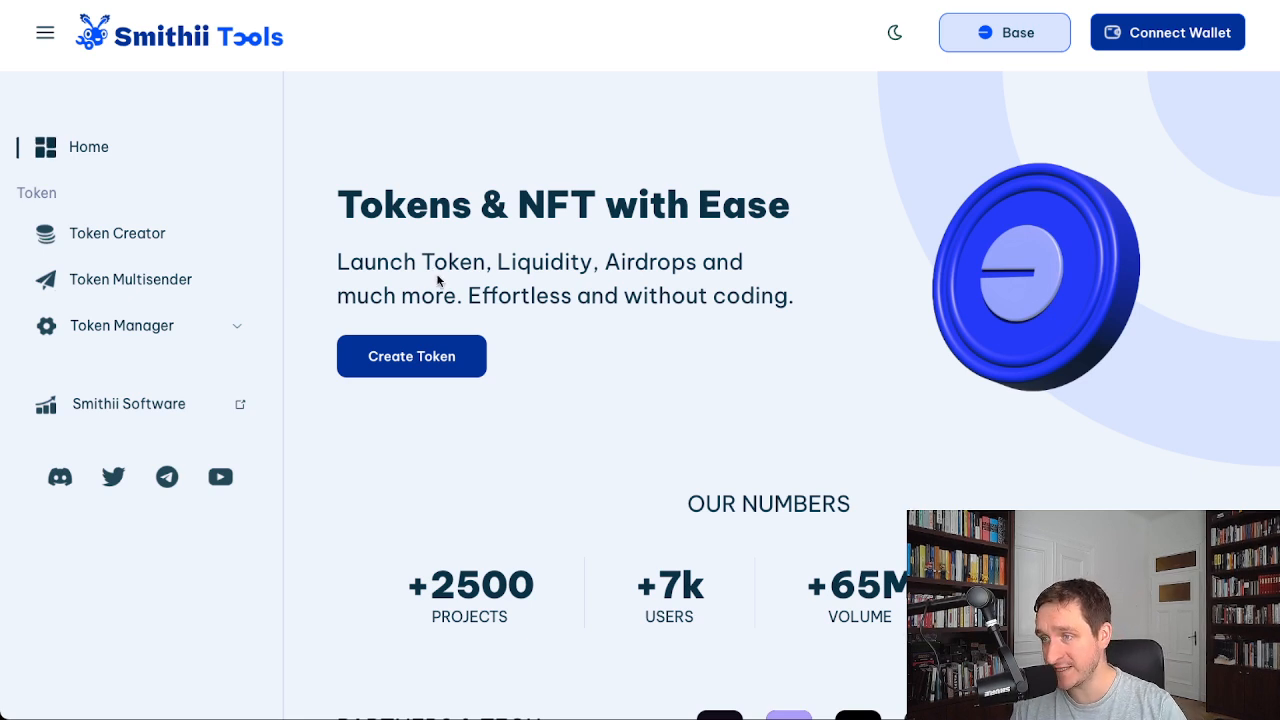
mouse_move(968, 4)
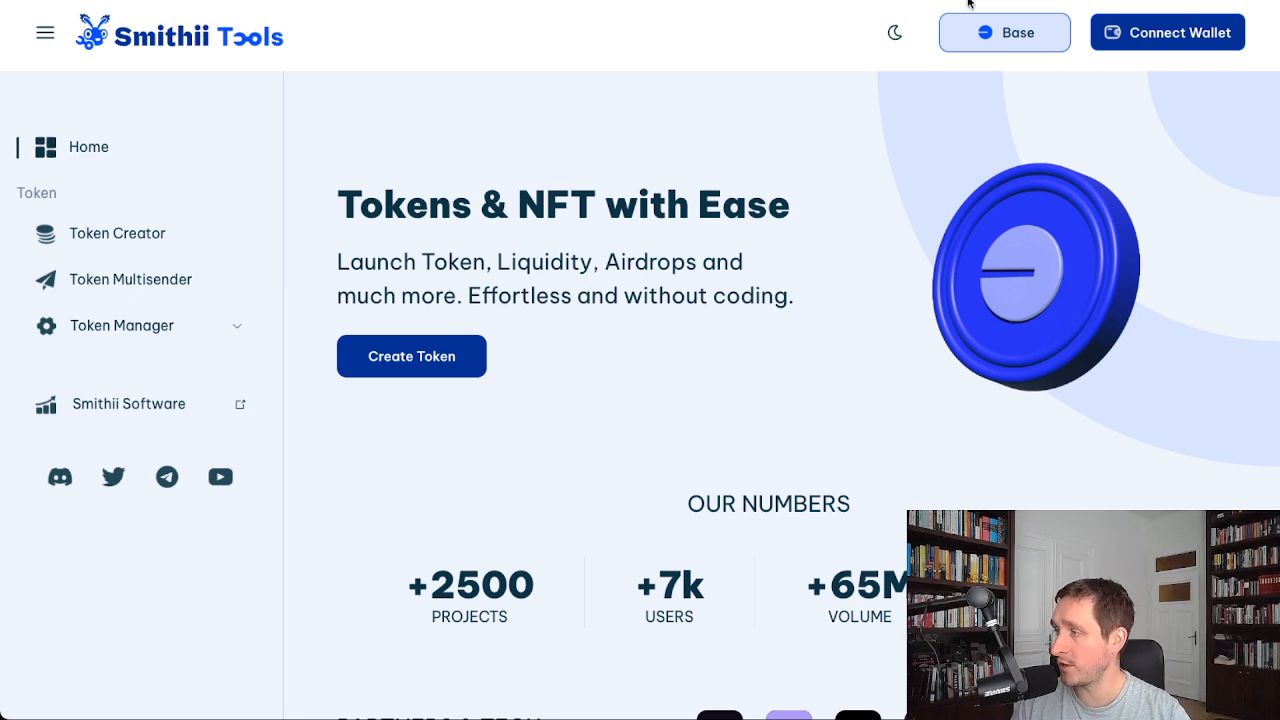
Step: Check the available blockchain networks and the wallet connection choices, then dismiss them
click(1004, 32)
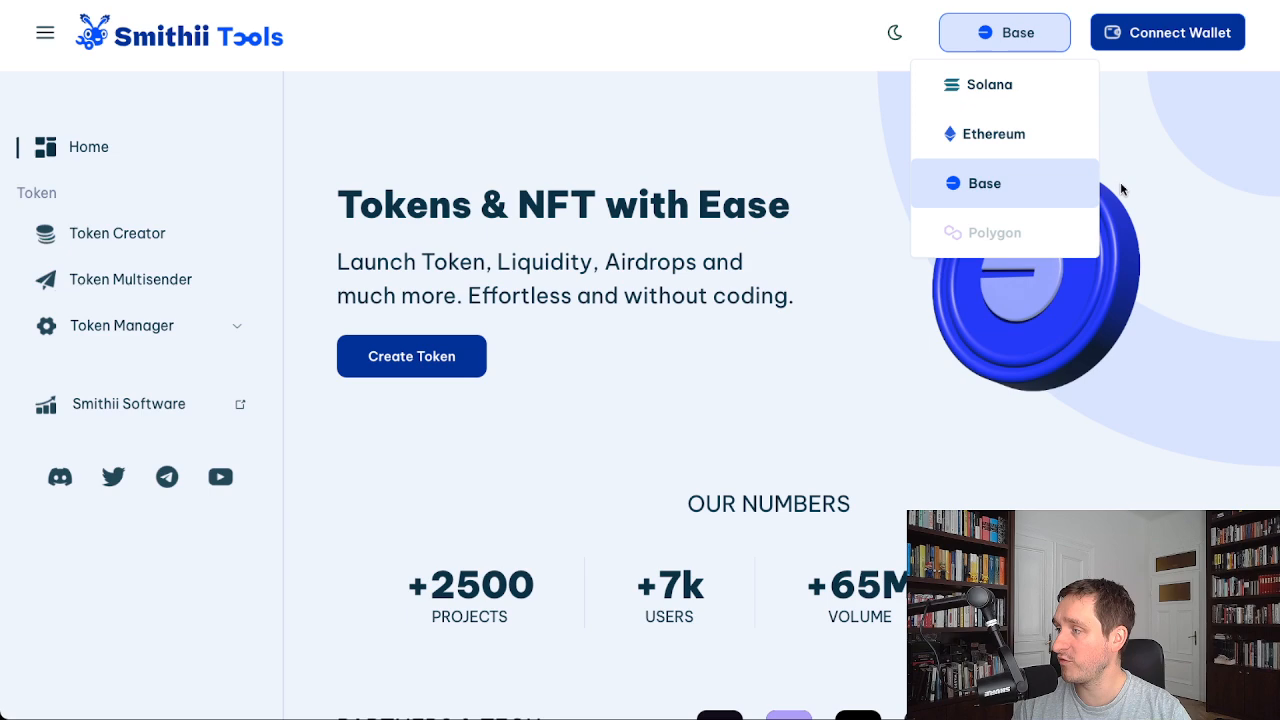
click(1166, 32)
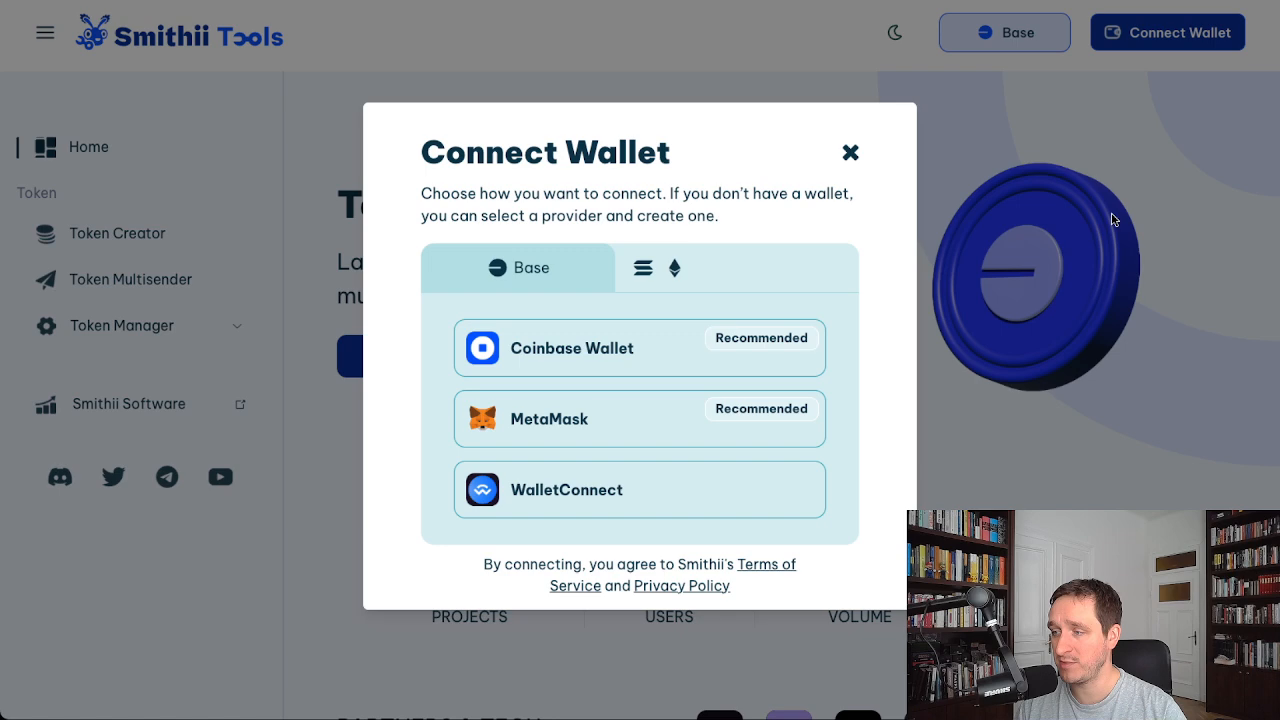
mouse_move(668, 380)
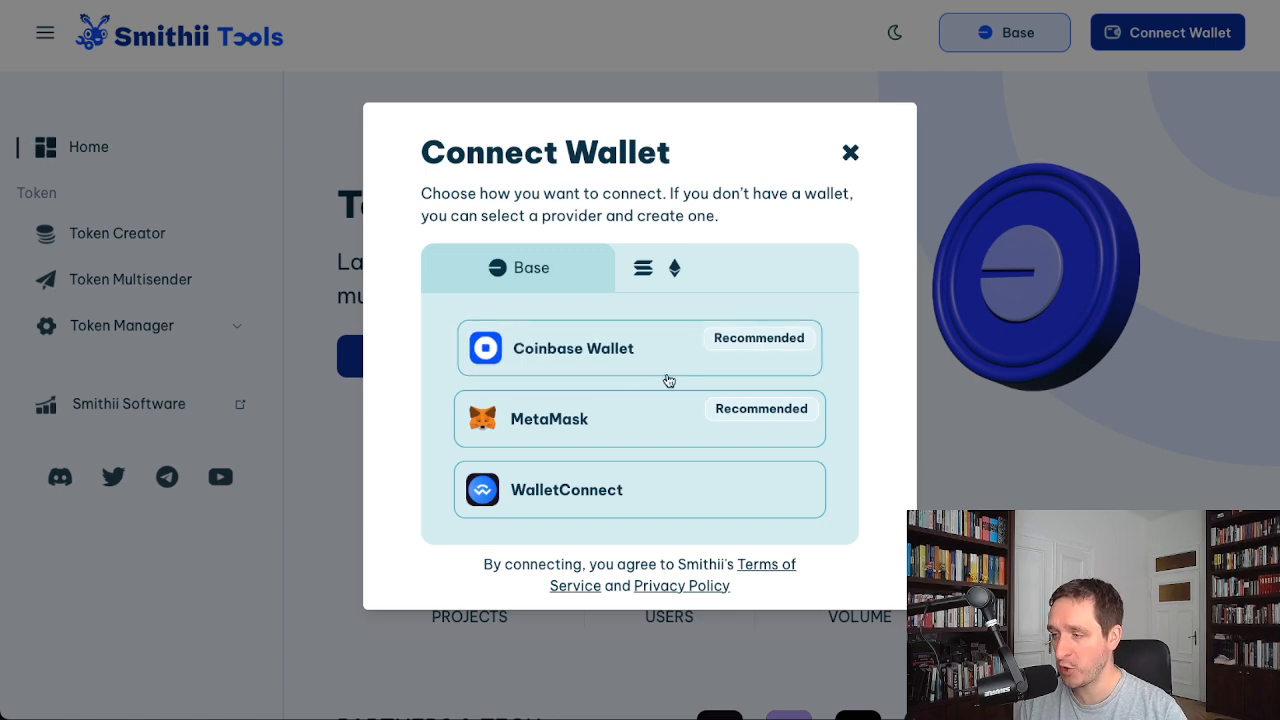
click(850, 152)
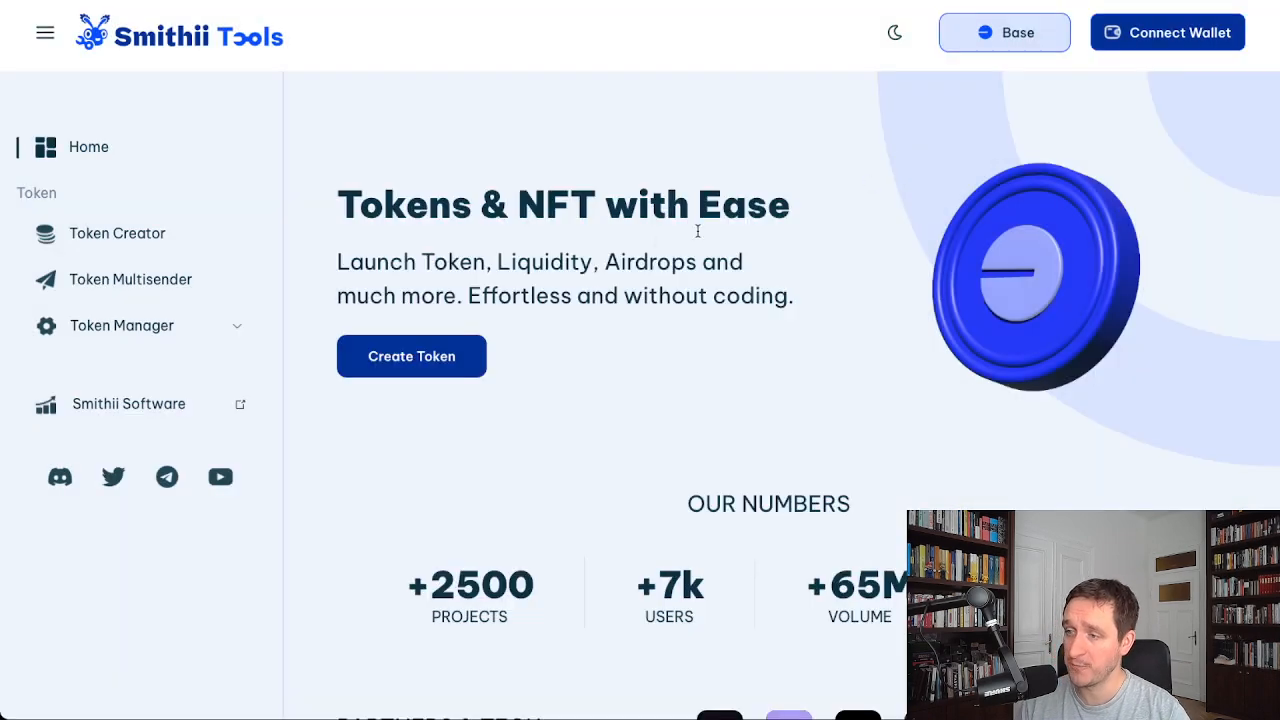
mouse_move(444, 364)
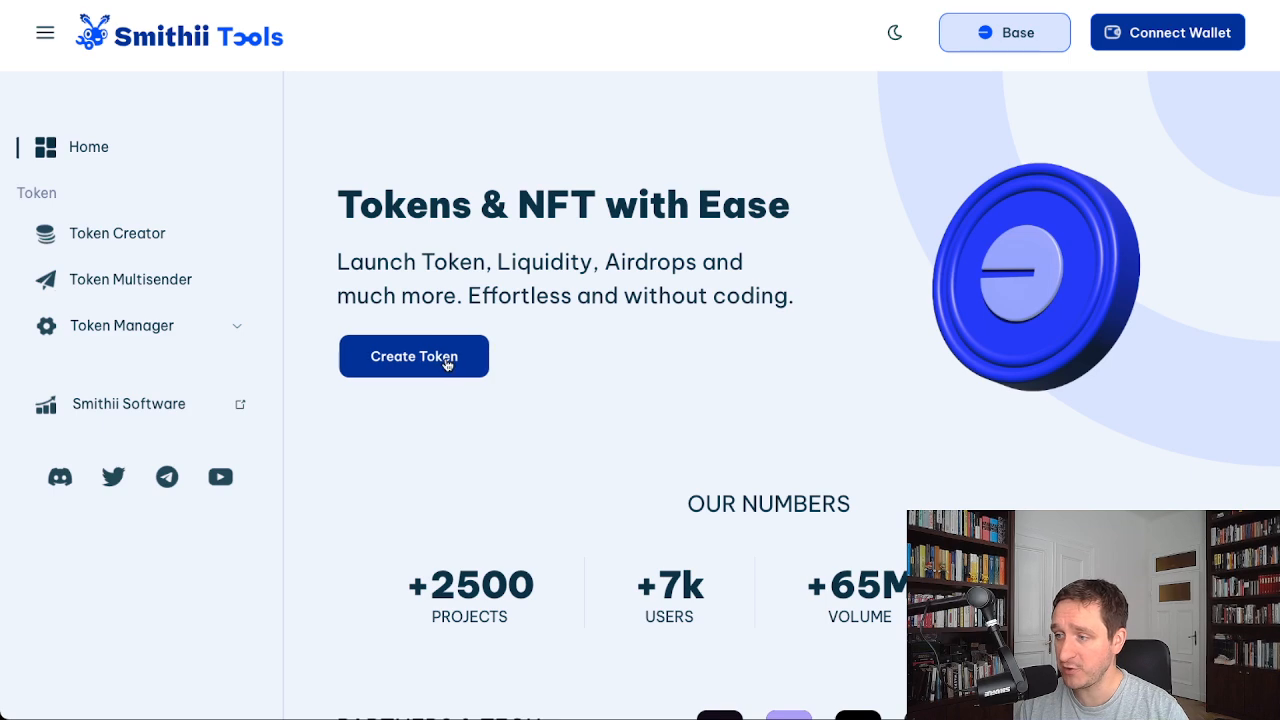
Step: Start a new Base token and switch on the transaction tax, revealing fee and receiver fields
click(412, 356)
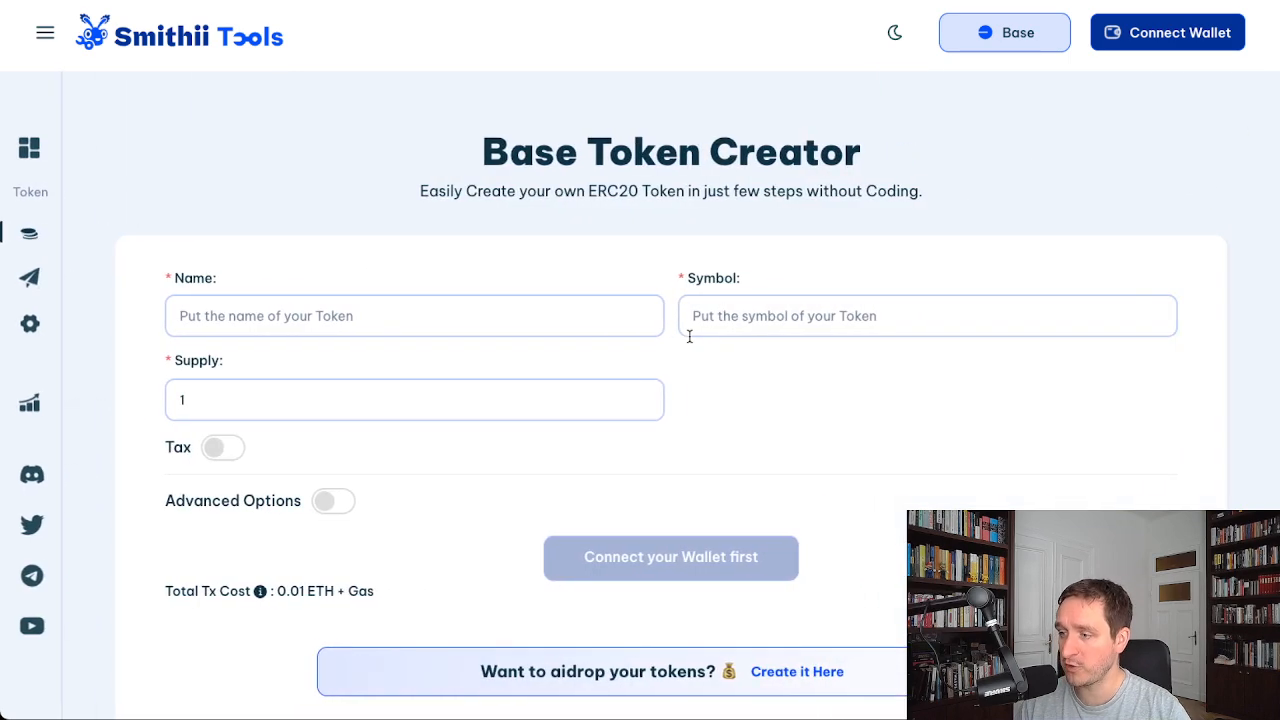
scroll(down, 3)
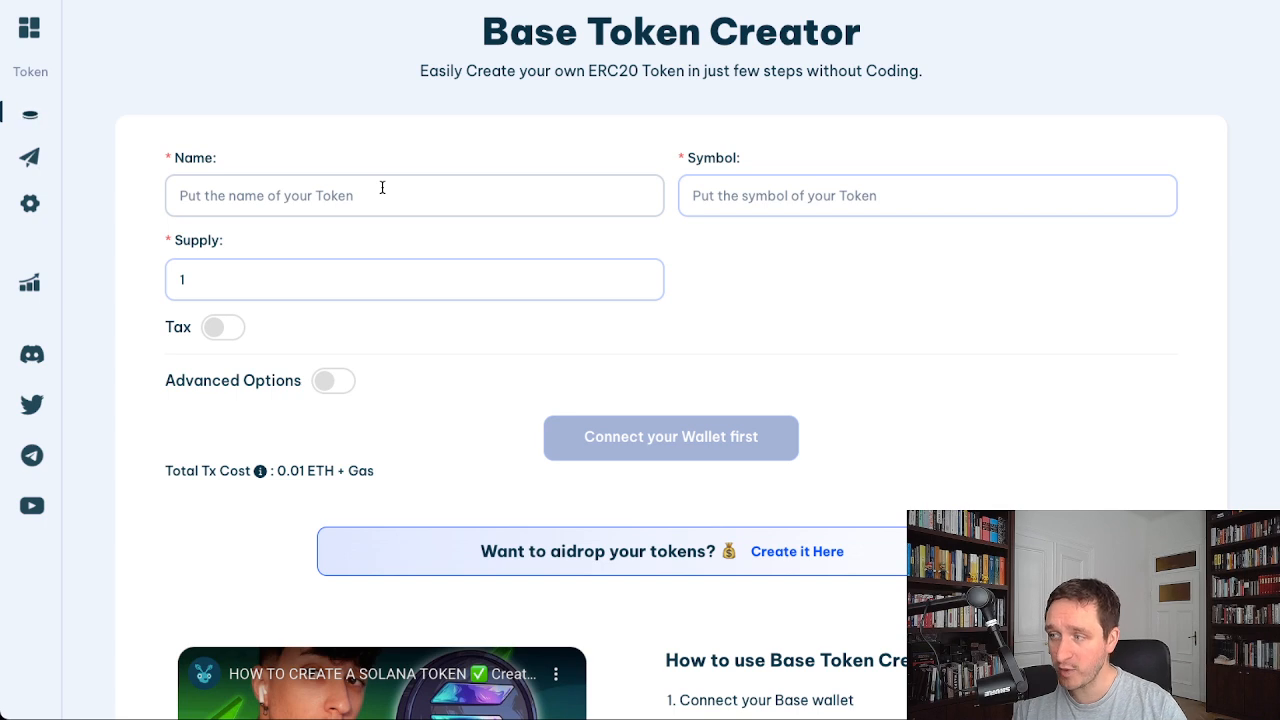
mouse_move(816, 280)
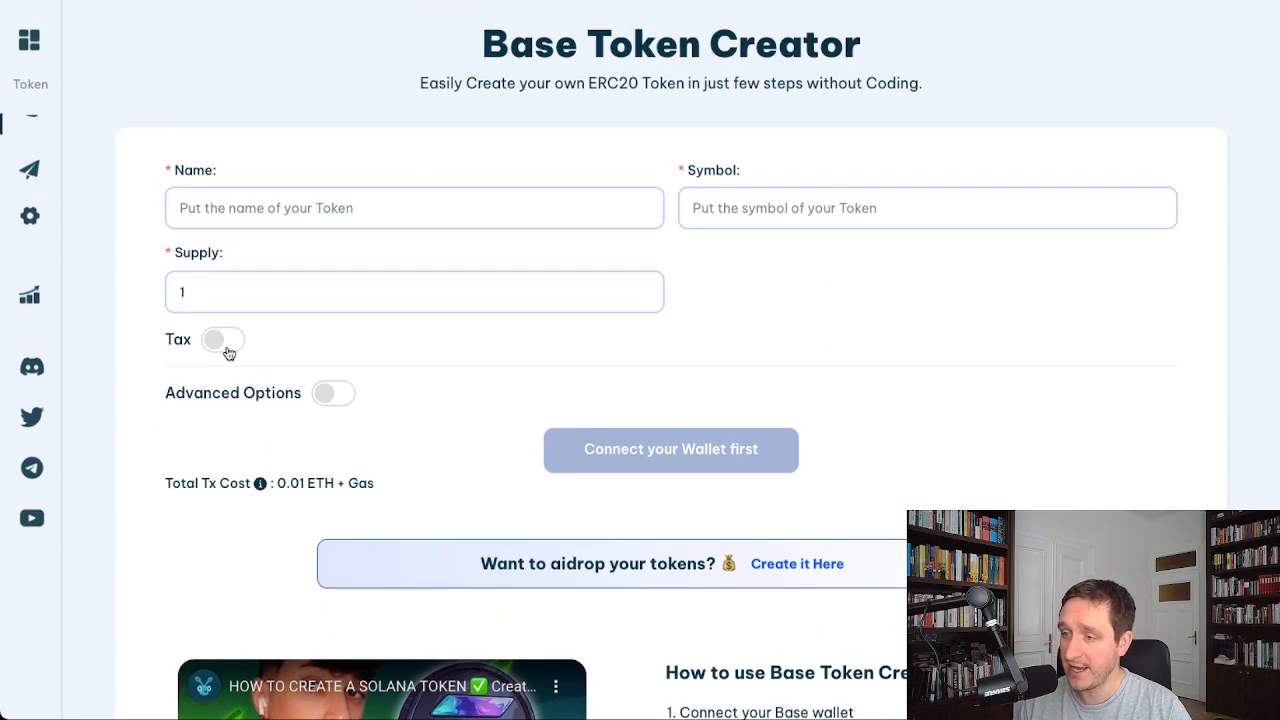
click(222, 340)
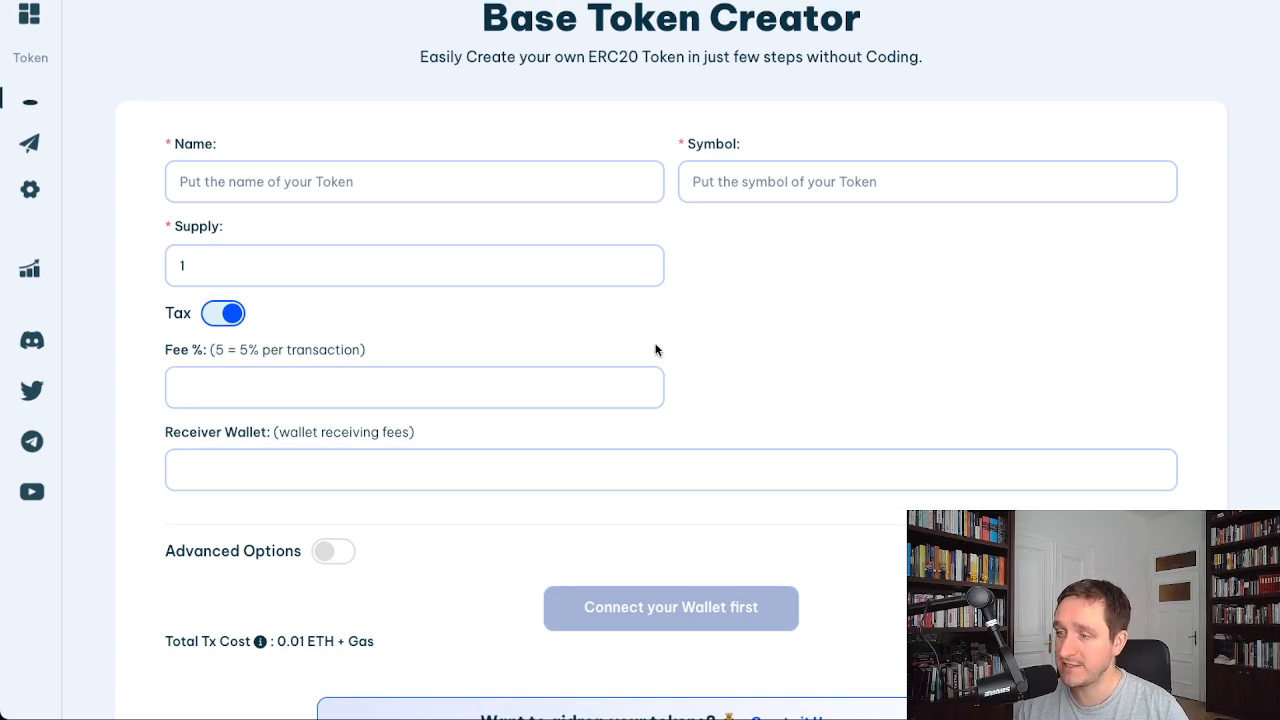
mouse_move(684, 344)
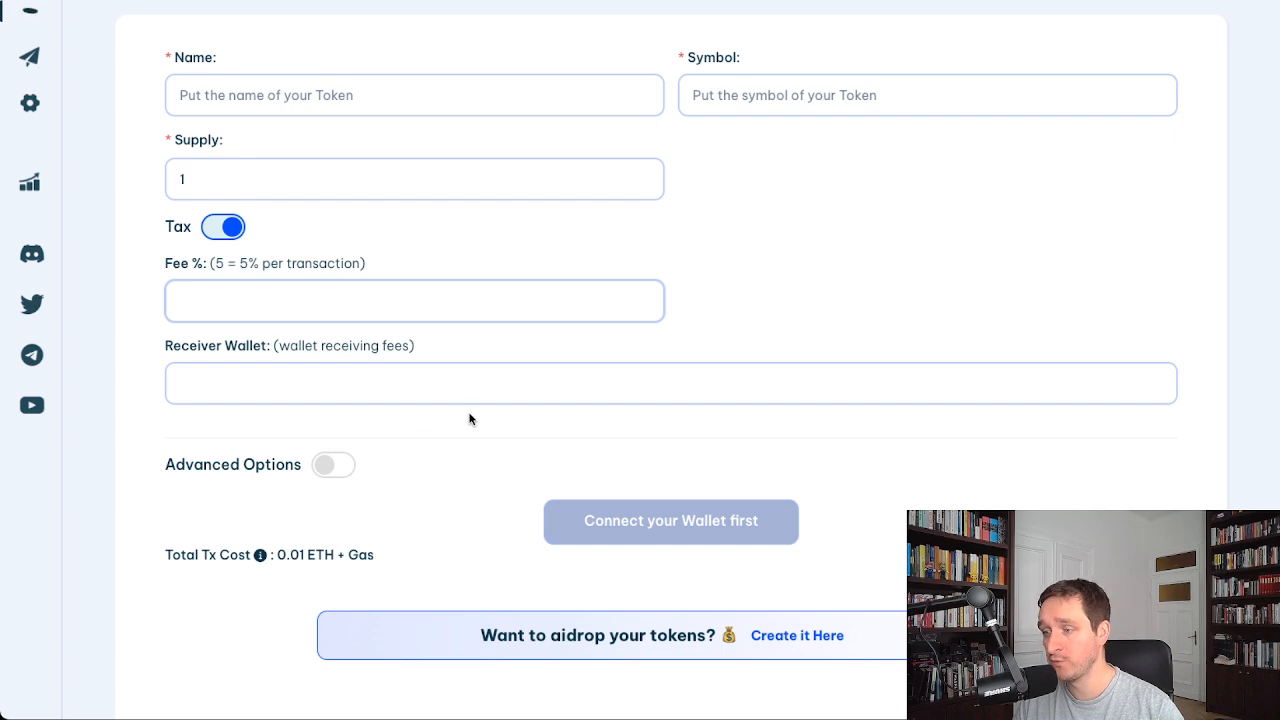
Step: Enable the advanced token options and switch Airdrop Mode on, leaving Anti Bot and Anti Whale off
click(332, 464)
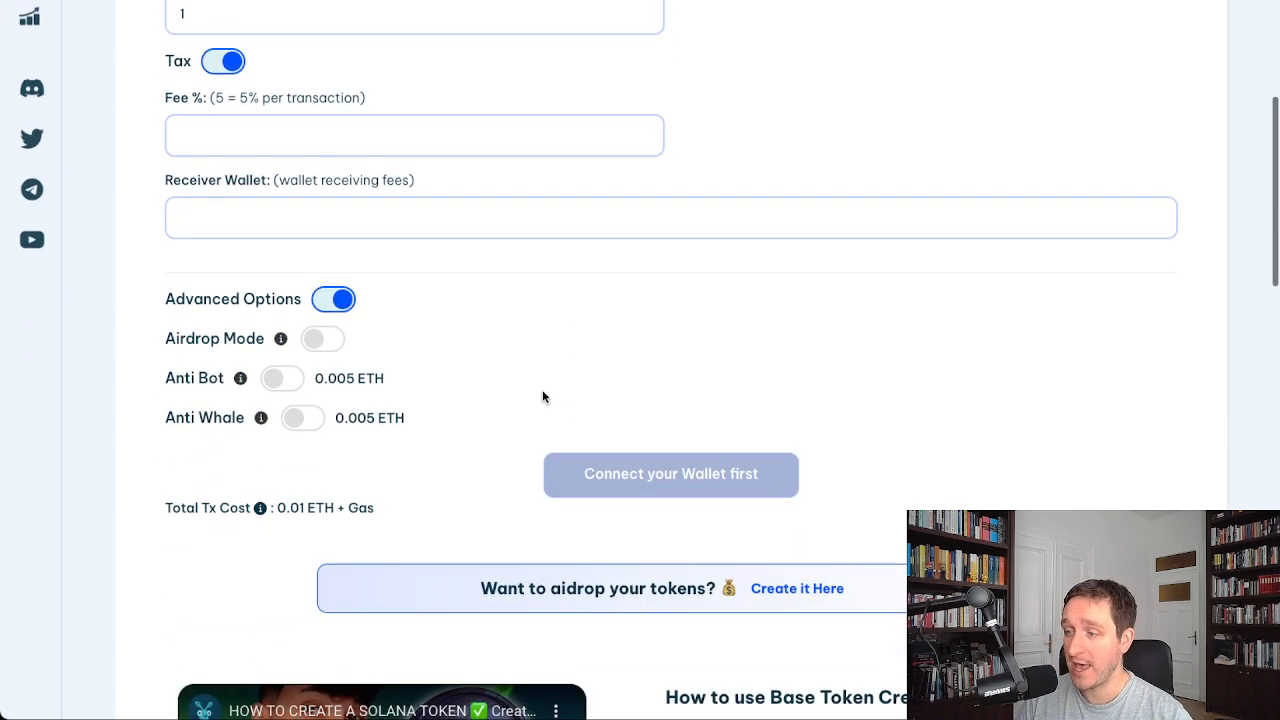
mouse_move(538, 398)
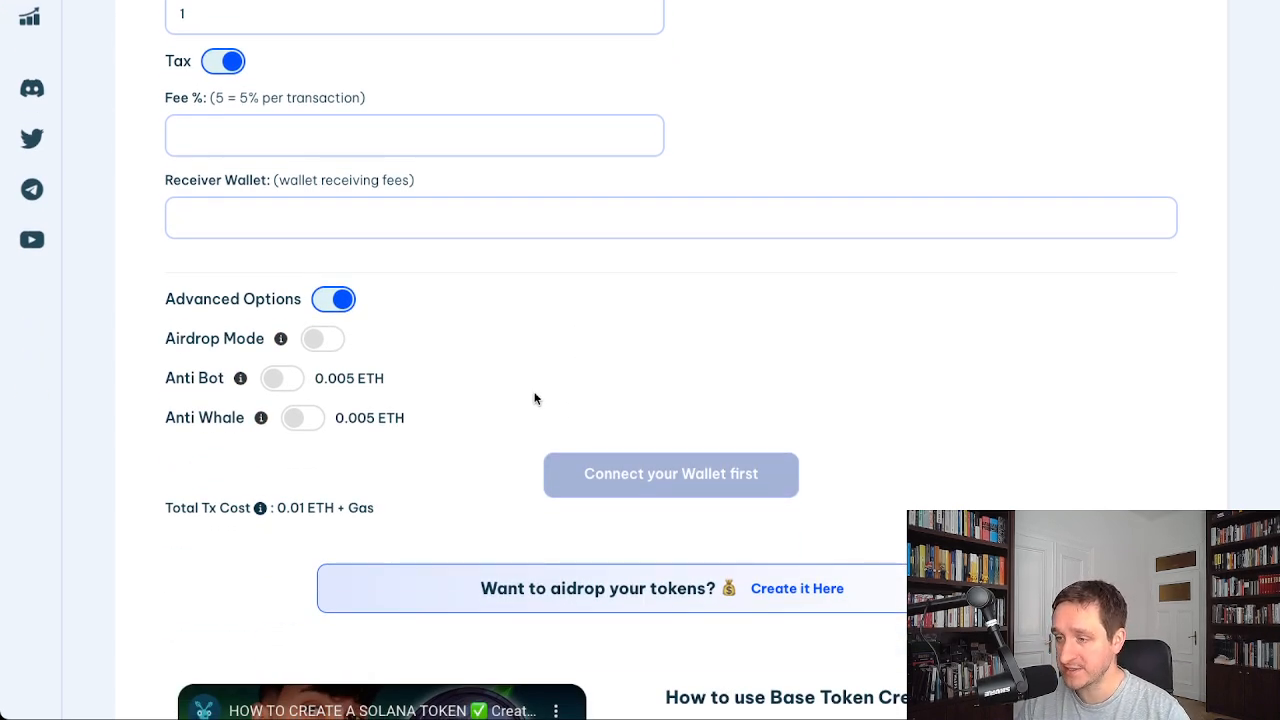
mouse_move(280, 338)
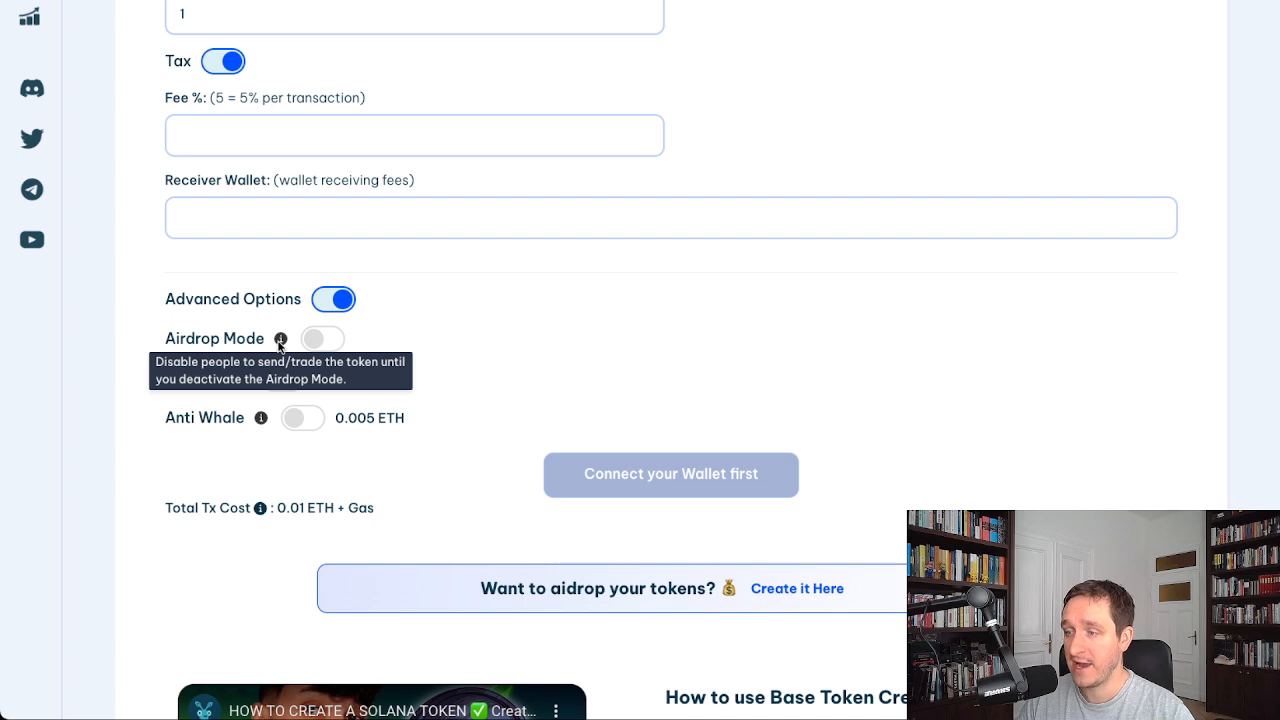
click(322, 338)
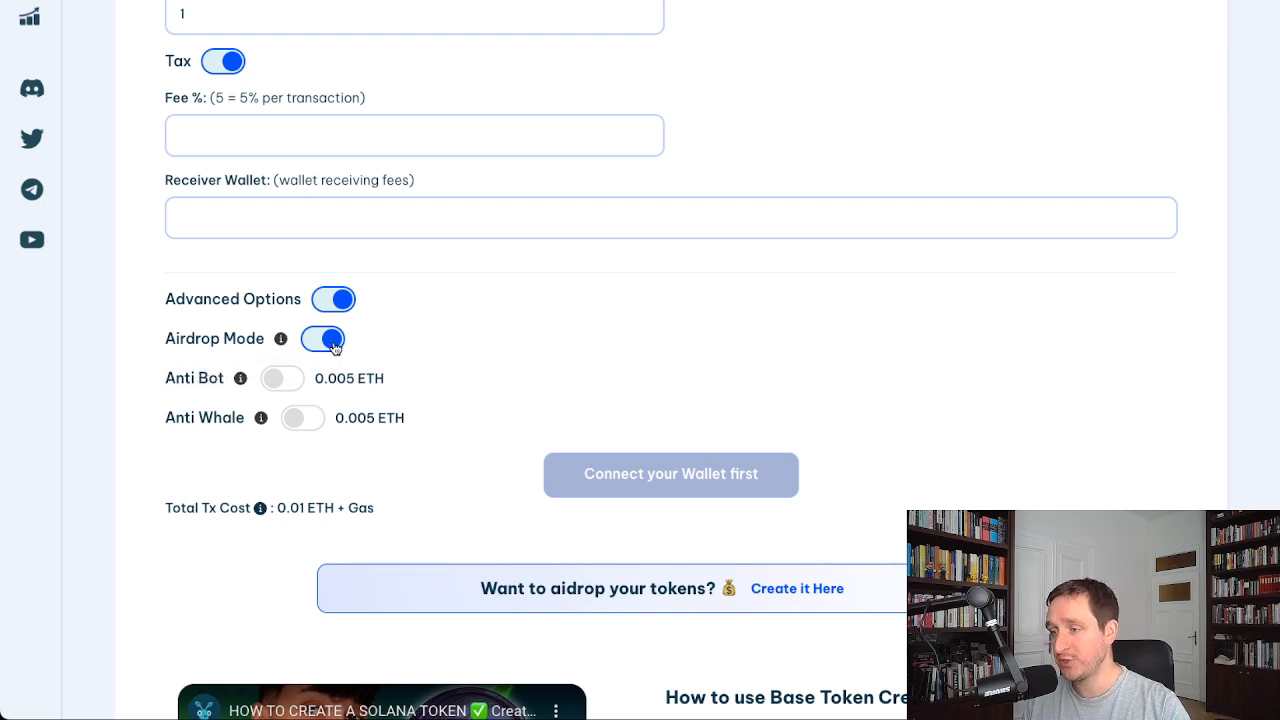
scroll(up, 3)
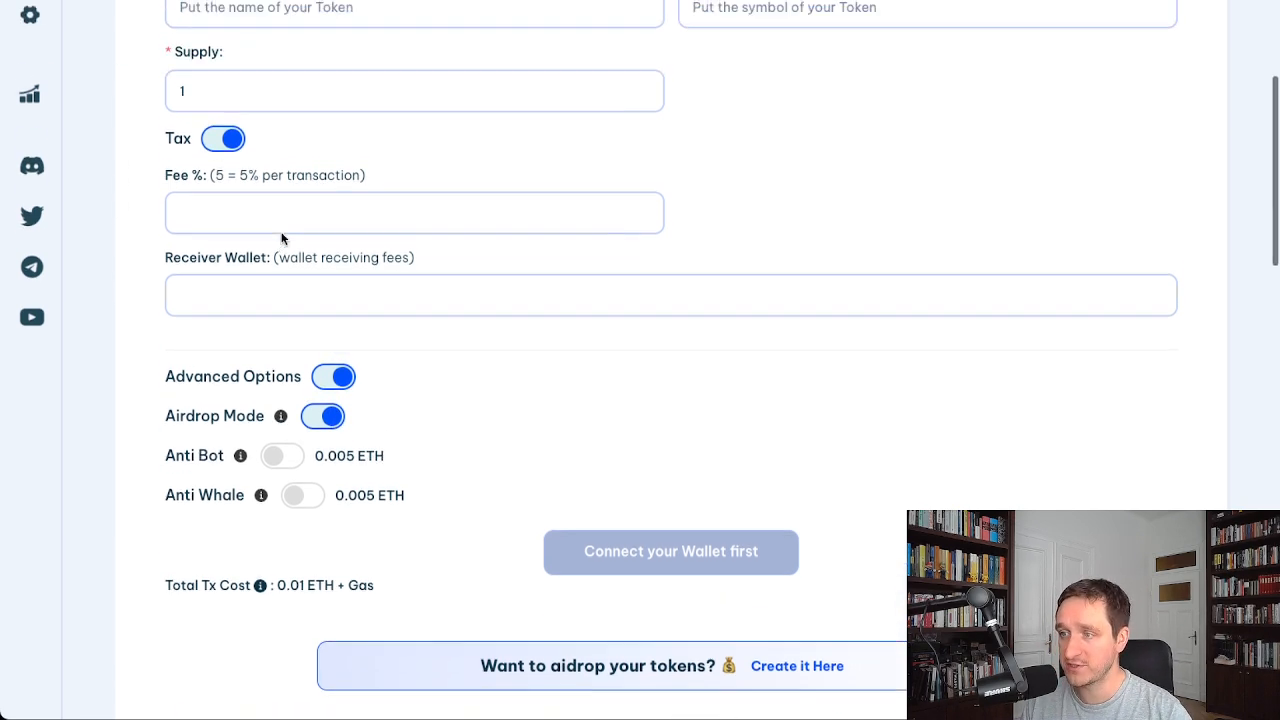
scroll(up, 3)
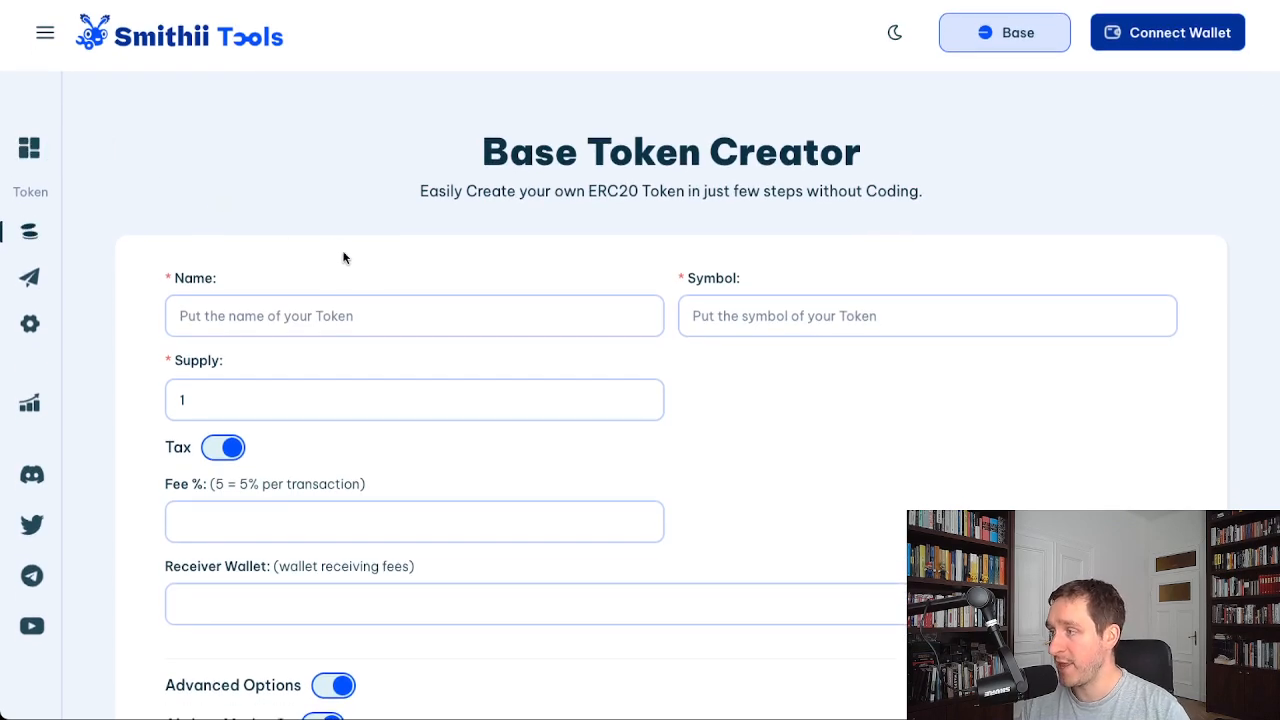
scroll(down, 3)
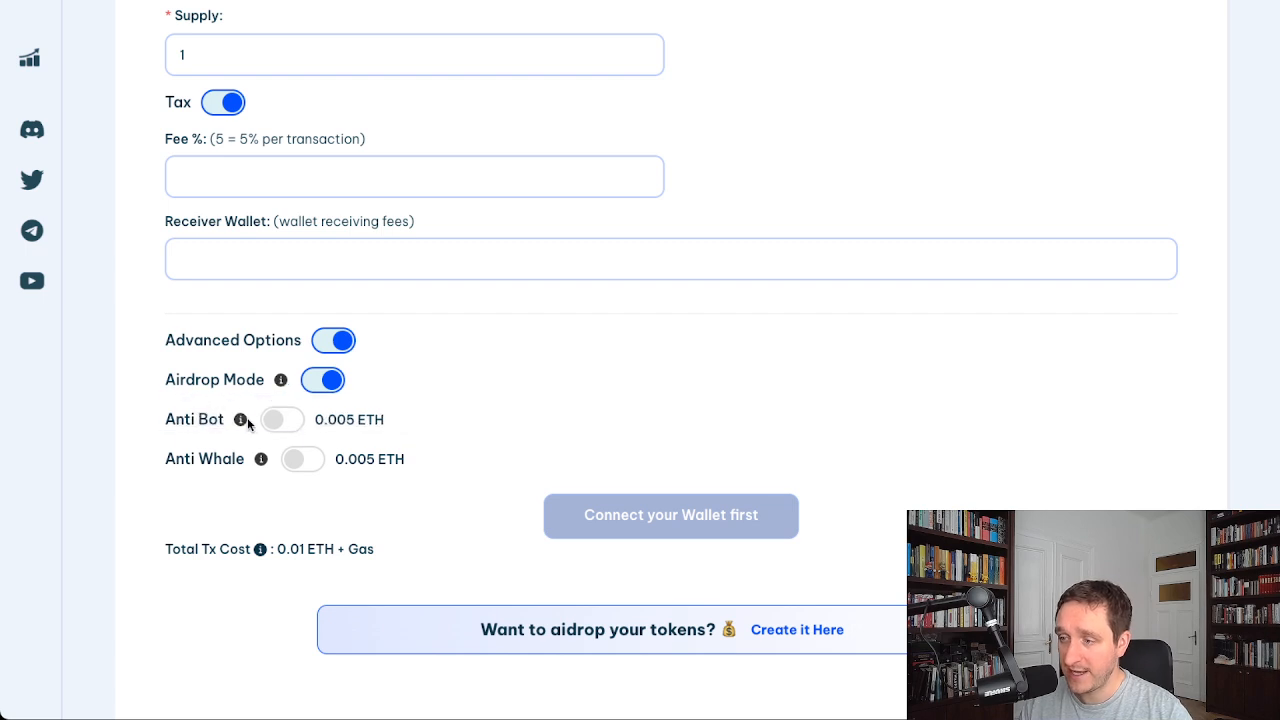
Step: Turn on Anti Bot and Anti Whale and review their limit fields
click(282, 420)
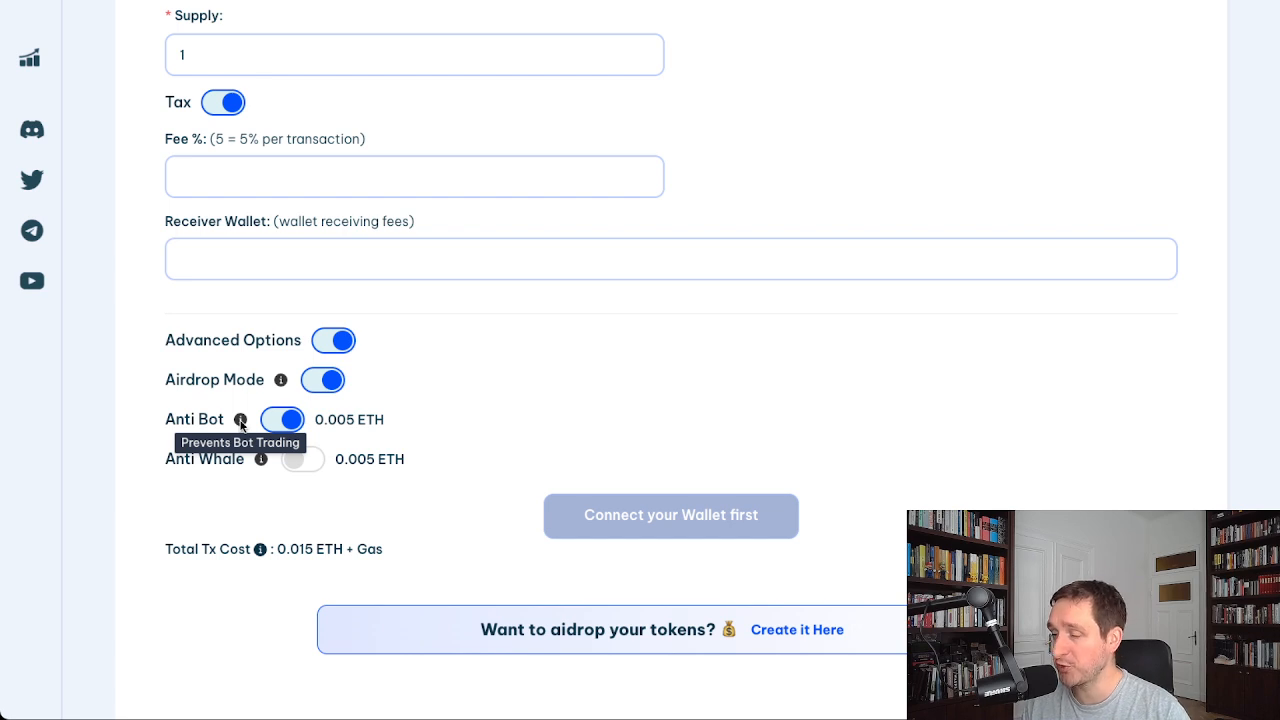
click(302, 458)
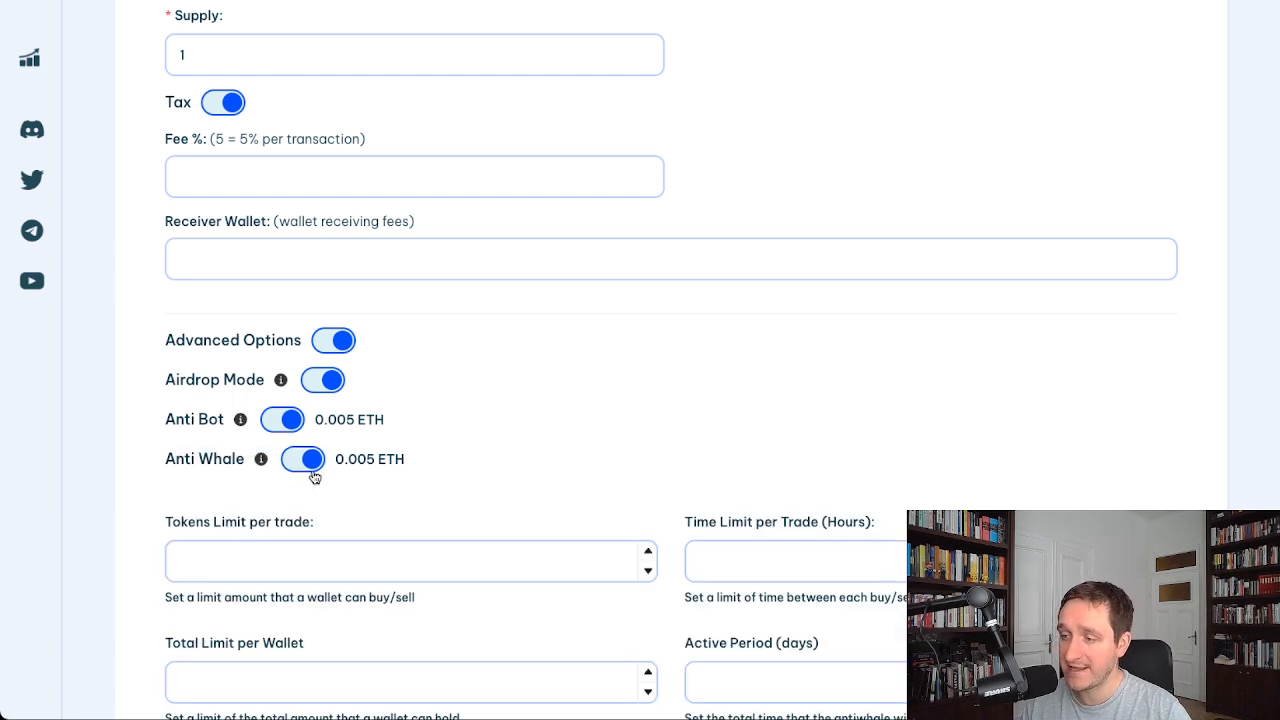
mouse_move(504, 412)
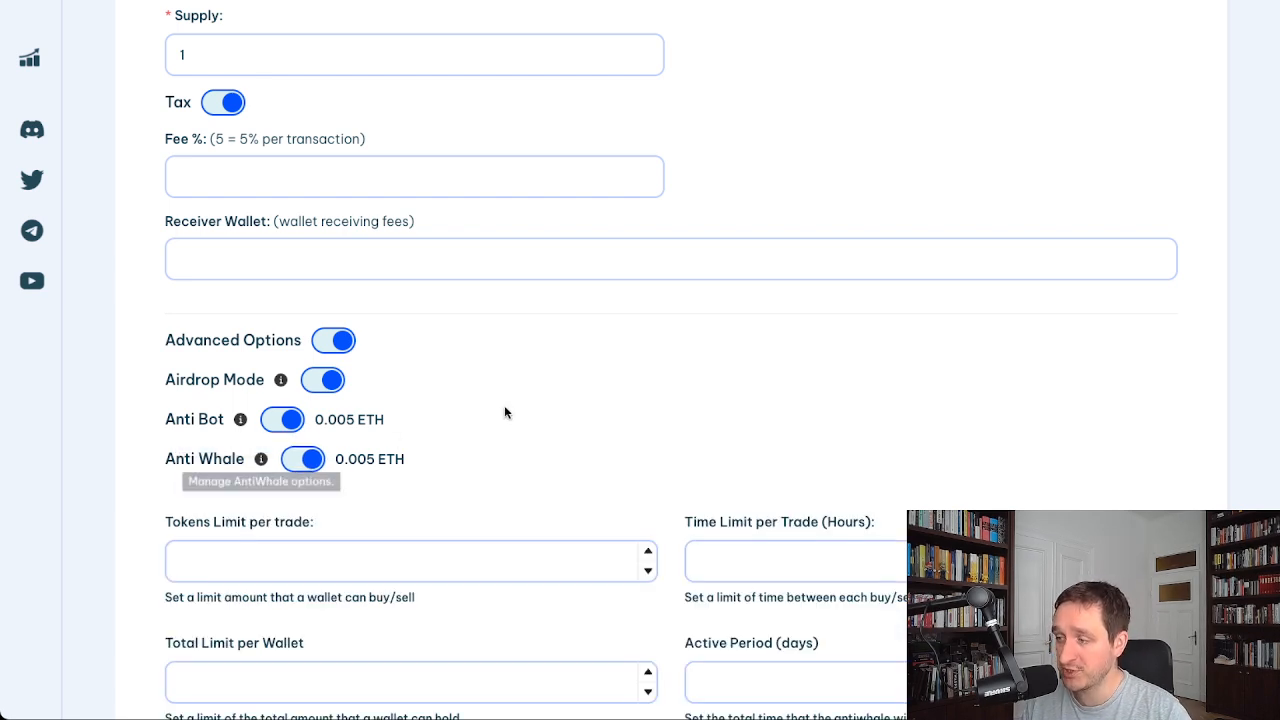
scroll(down, 3)
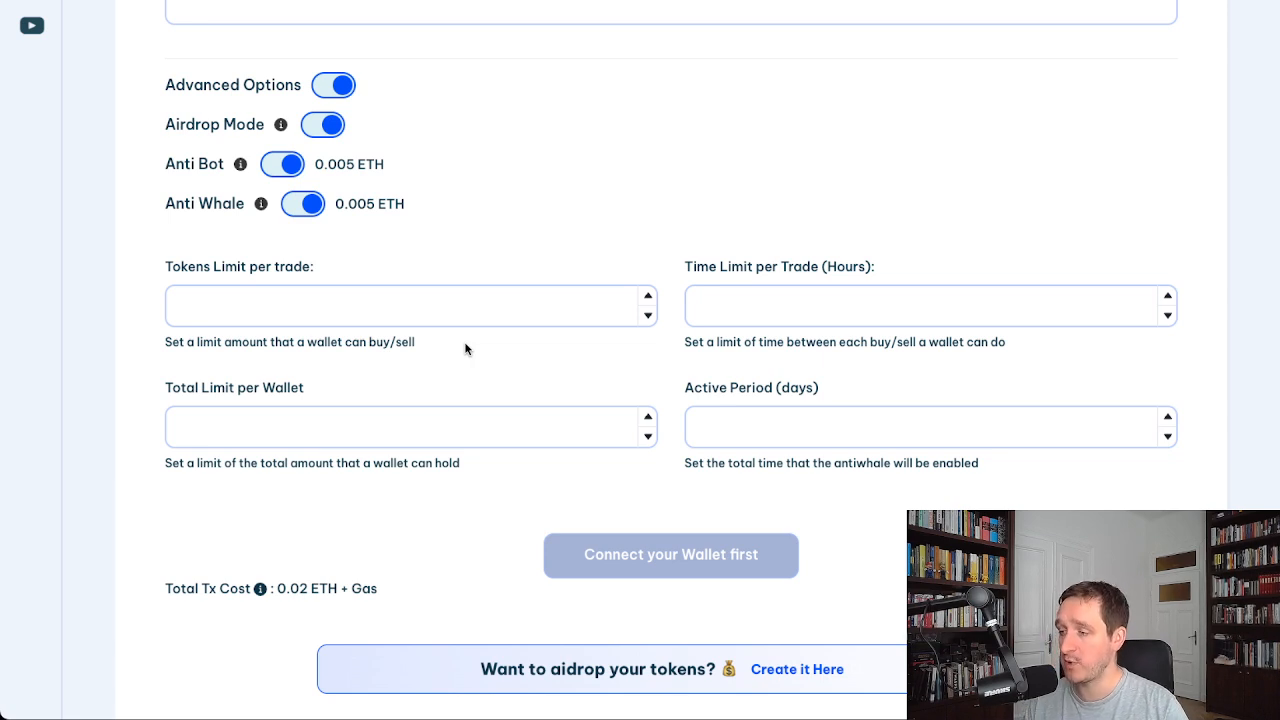
scroll(up, 3)
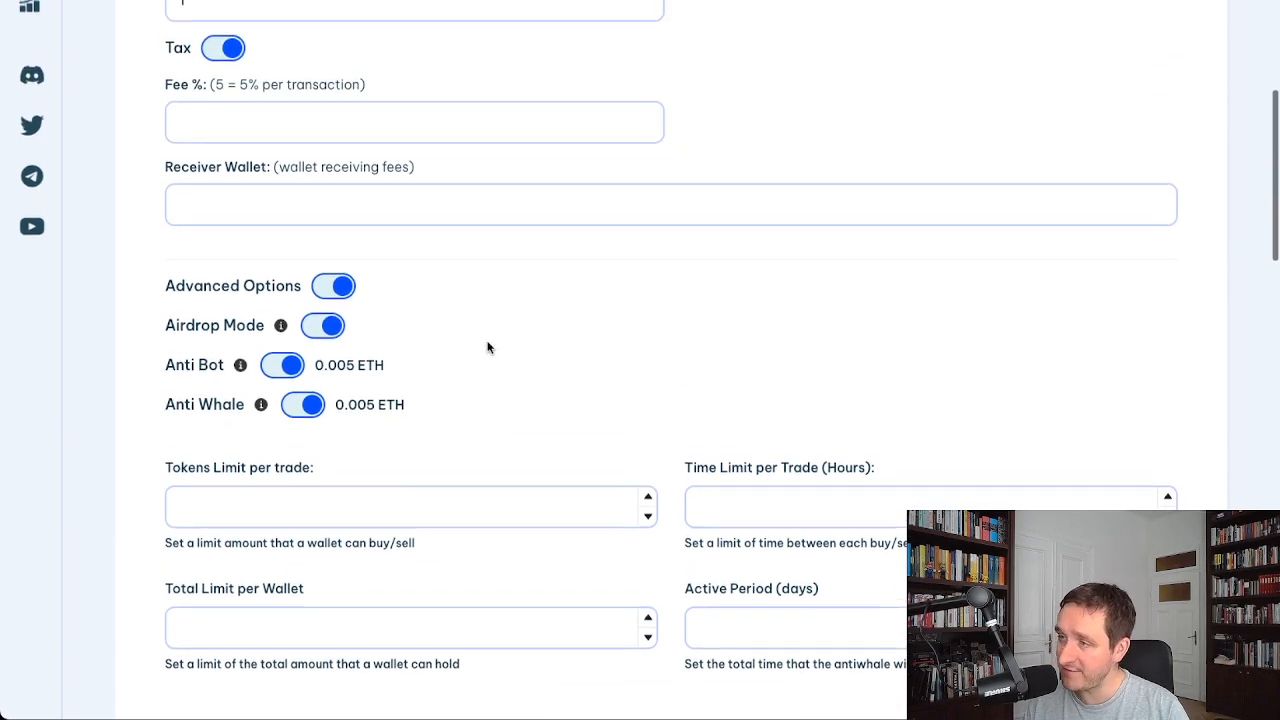
scroll(up, 3)
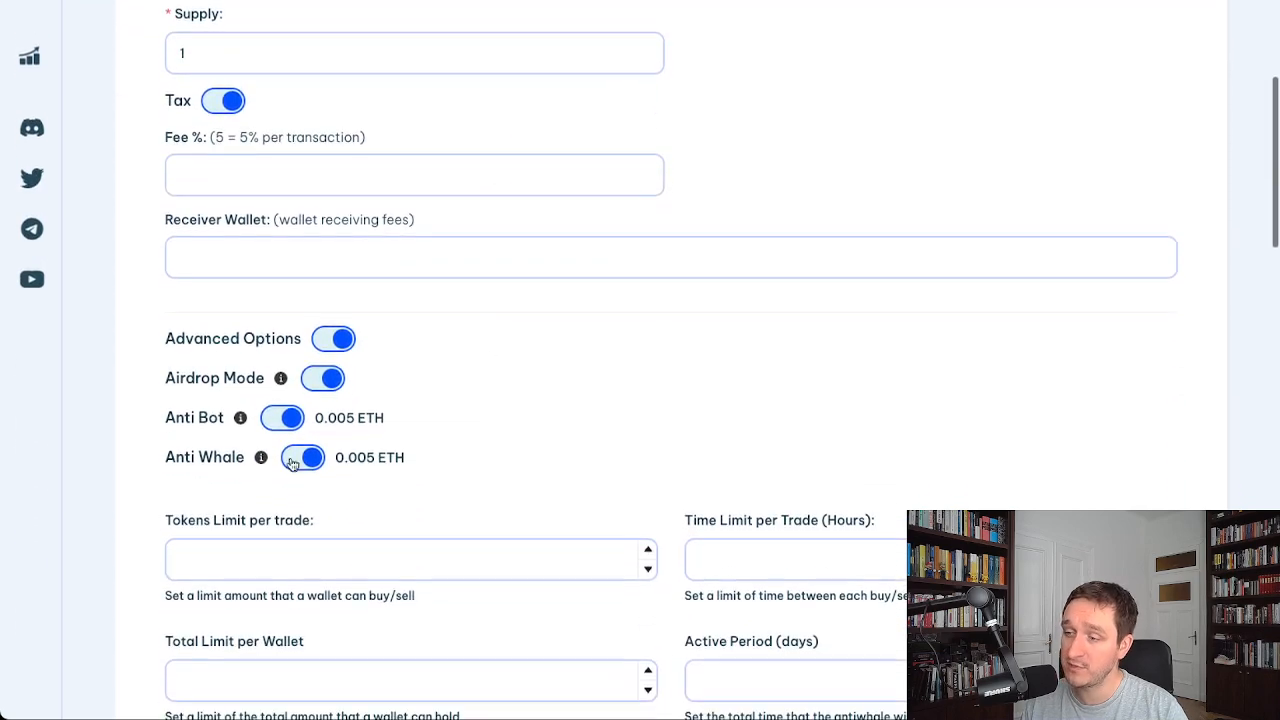
Step: Switch the advanced options back off and move to the token Name field
click(332, 338)
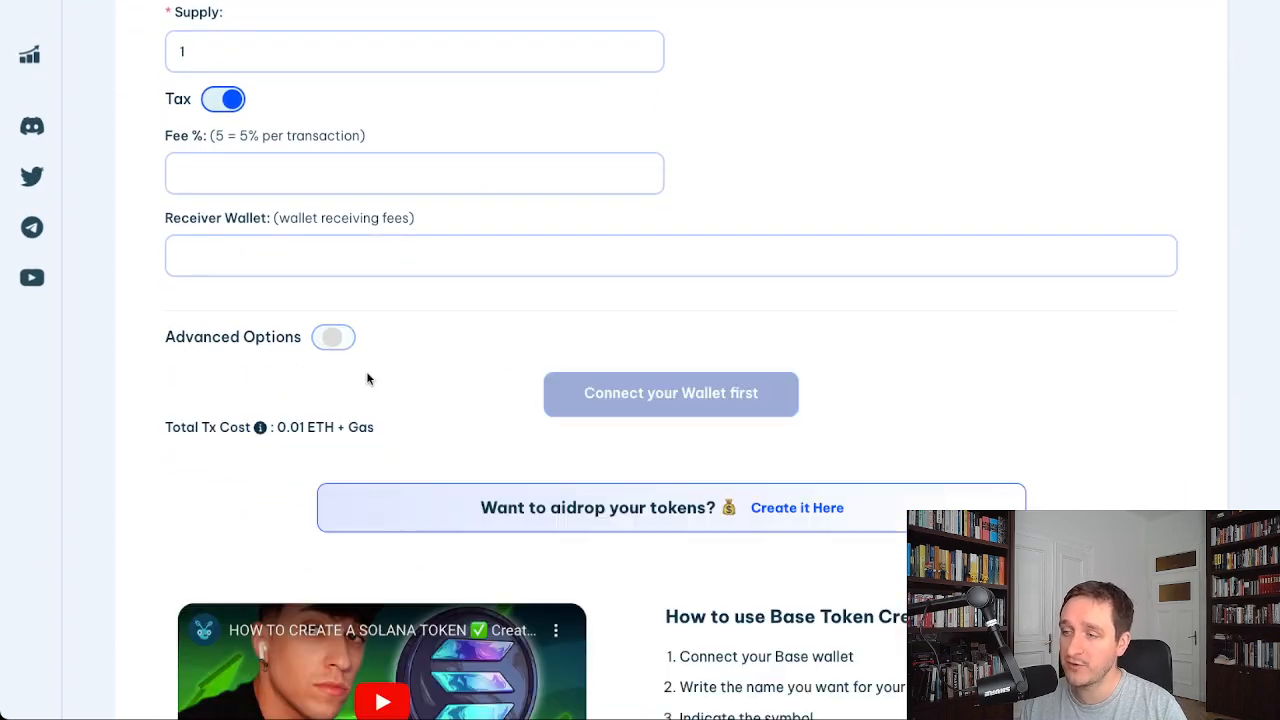
scroll(up, 3)
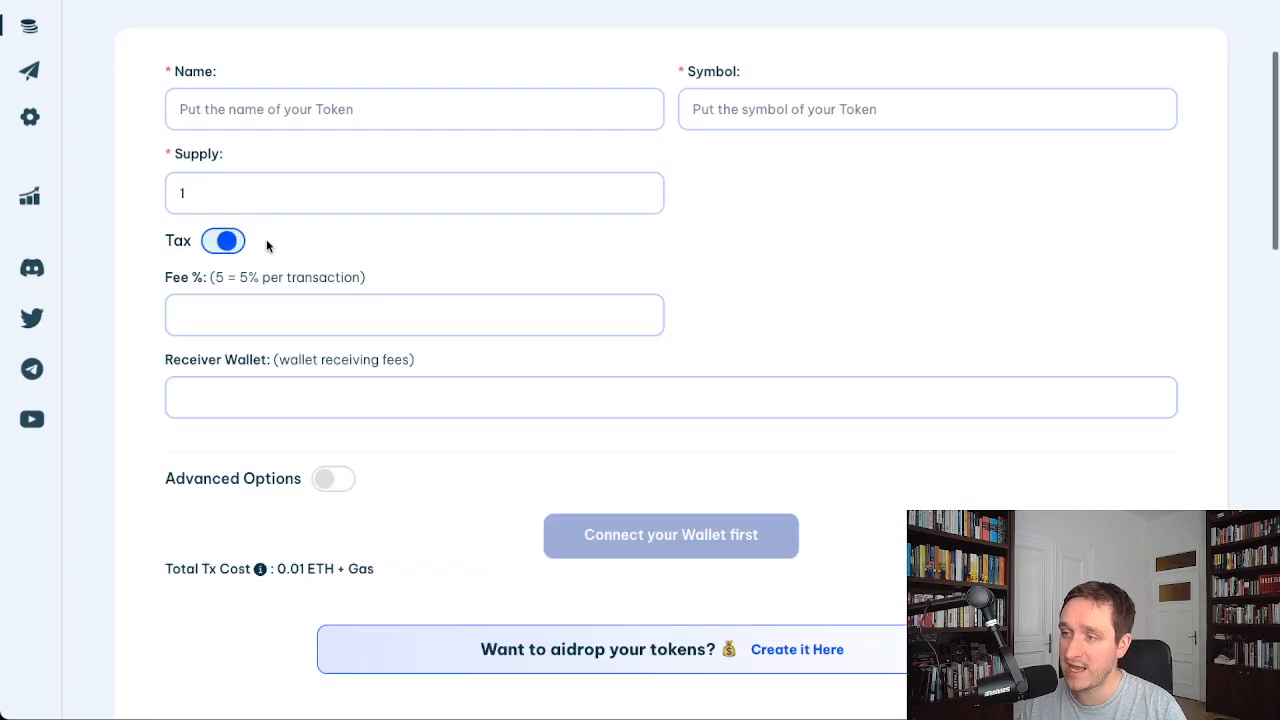
click(224, 240)
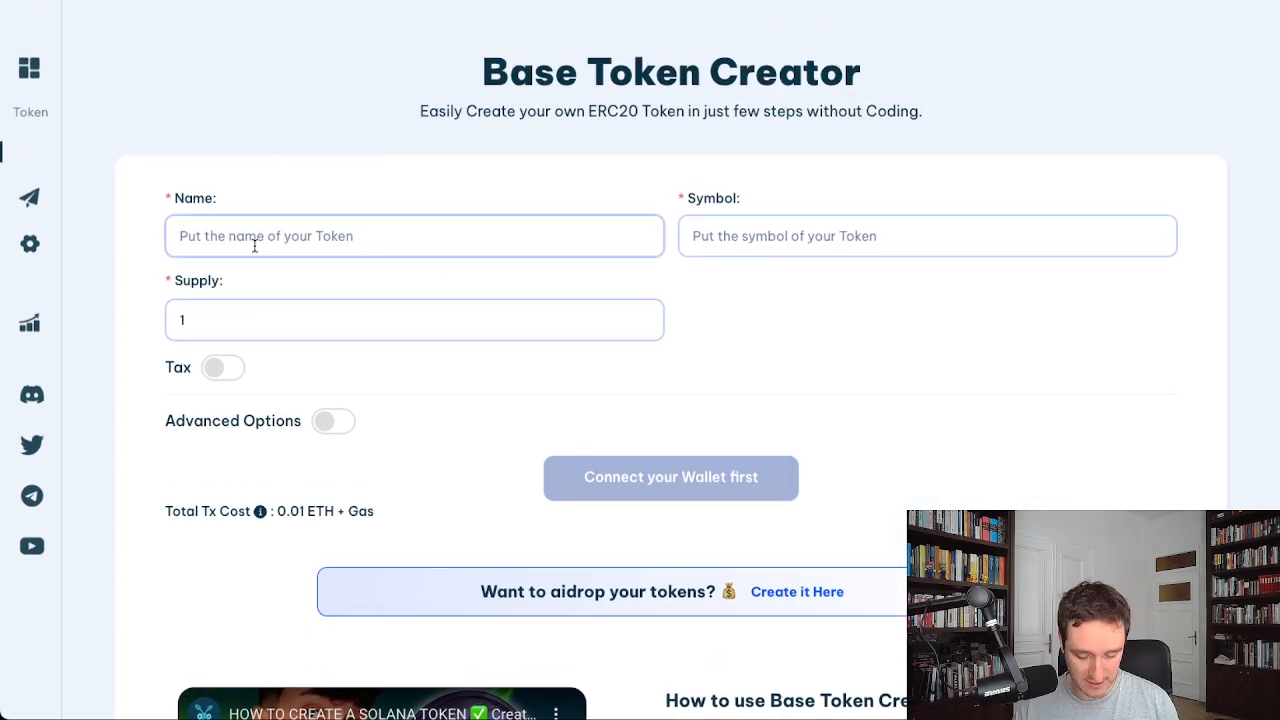
text(test)
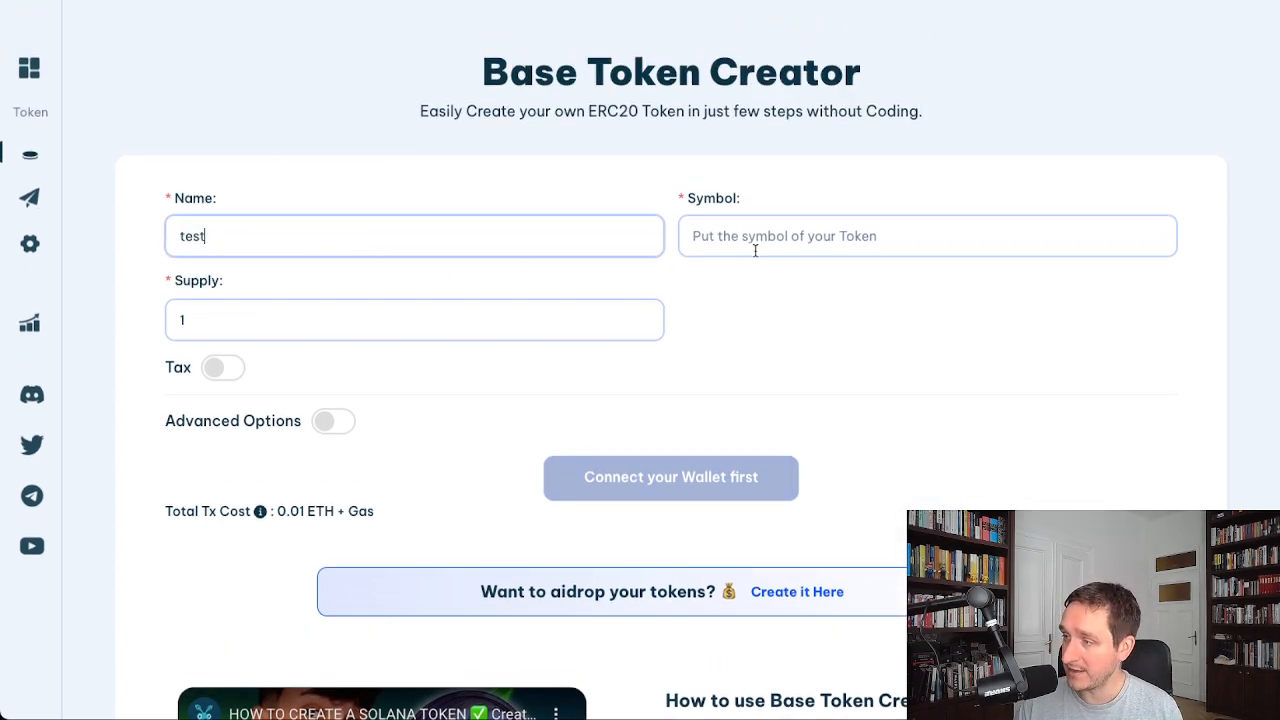
text(TEST)
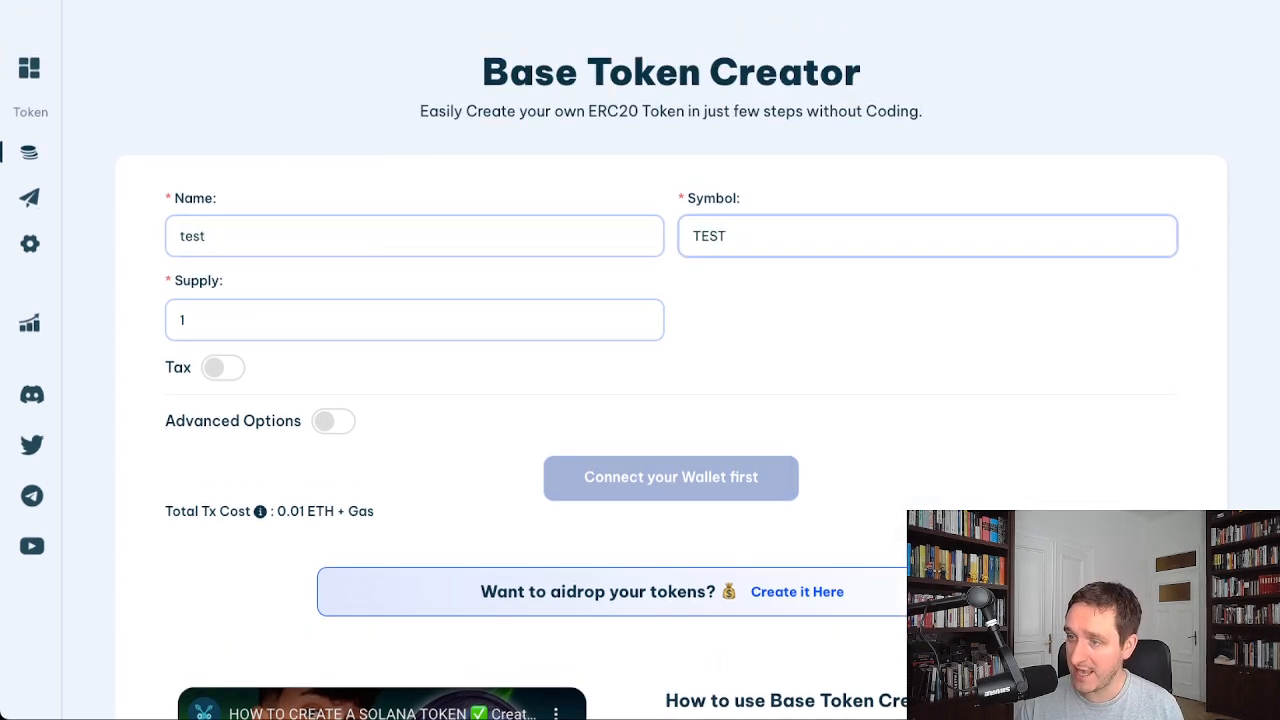
text(000000000)
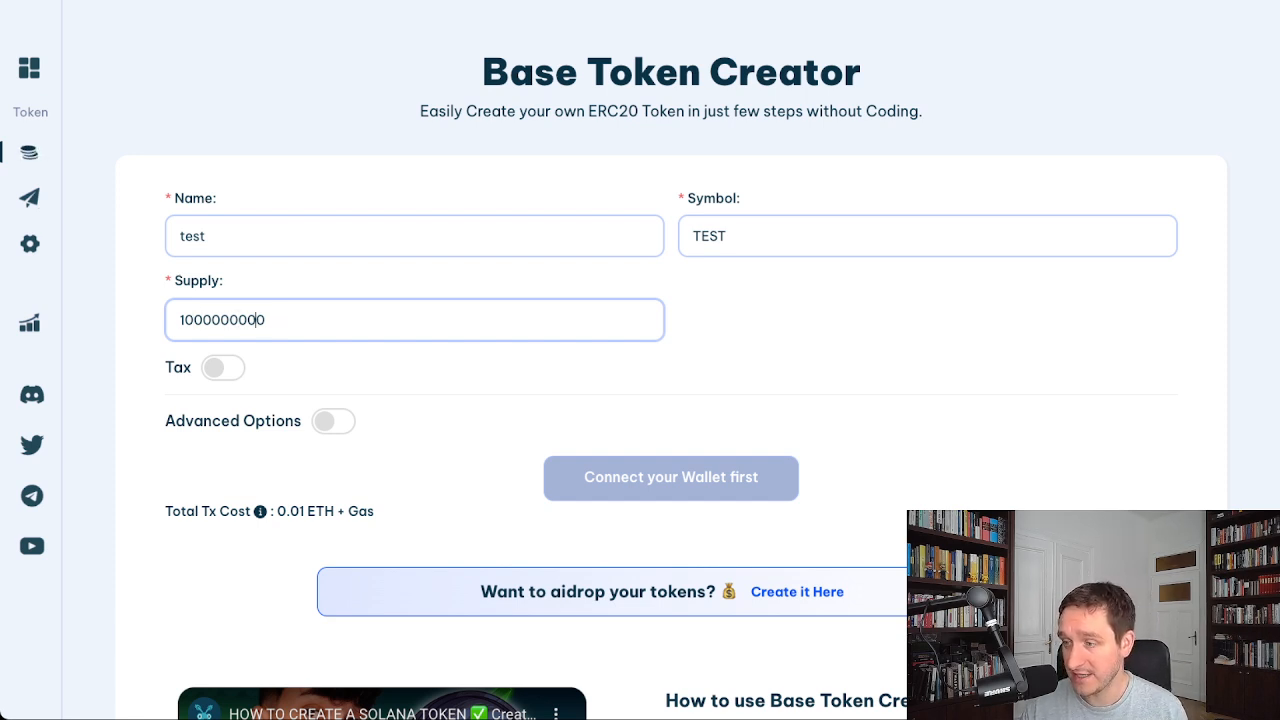
mouse_move(850, 342)
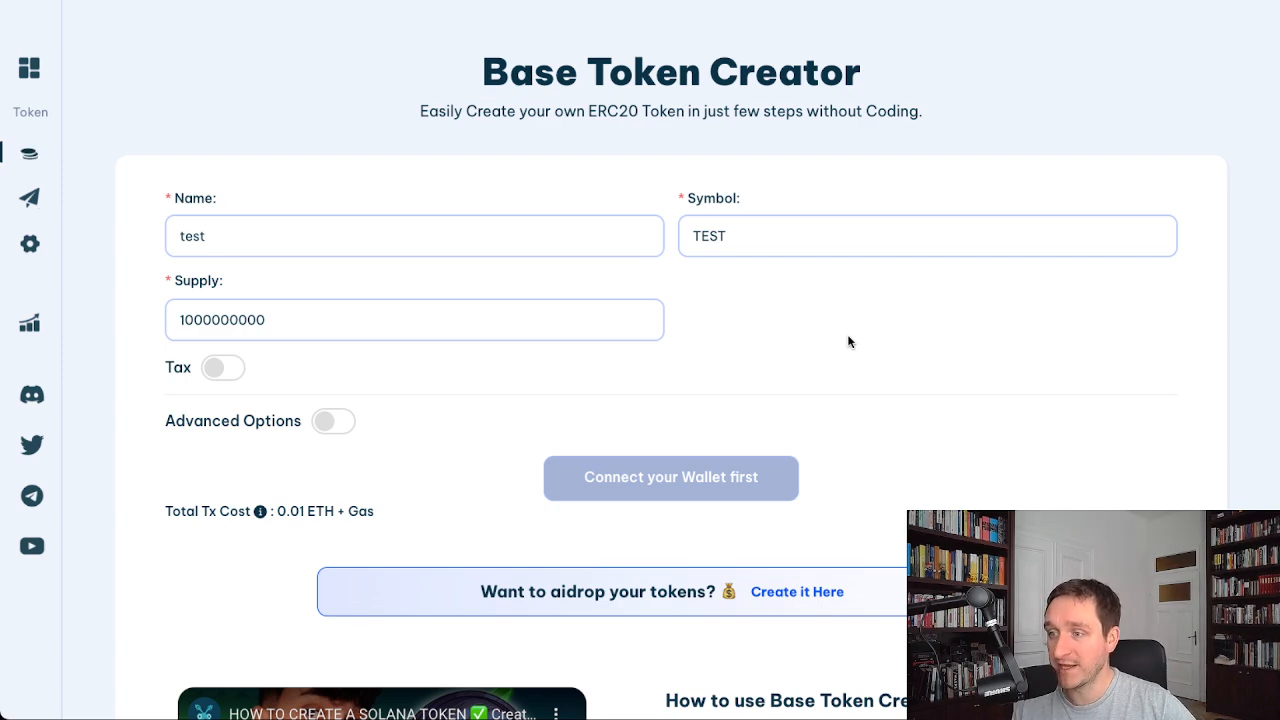
scroll(up, 3)
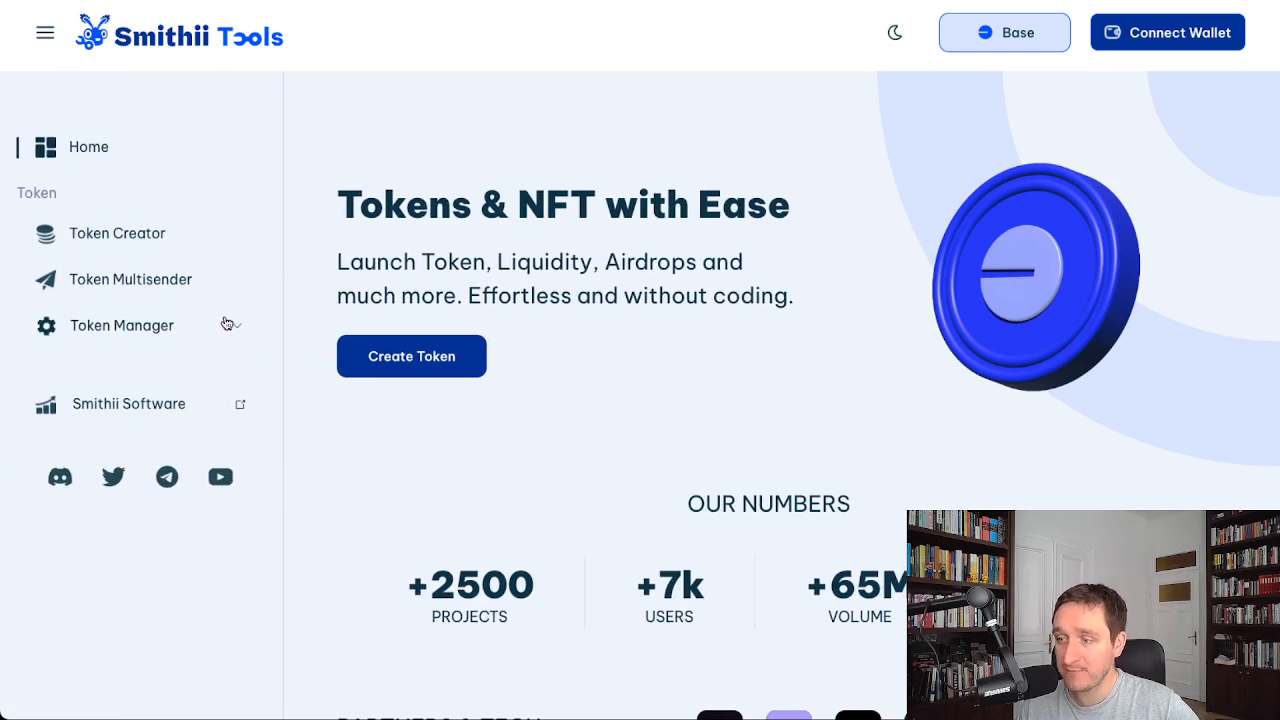
click(120, 324)
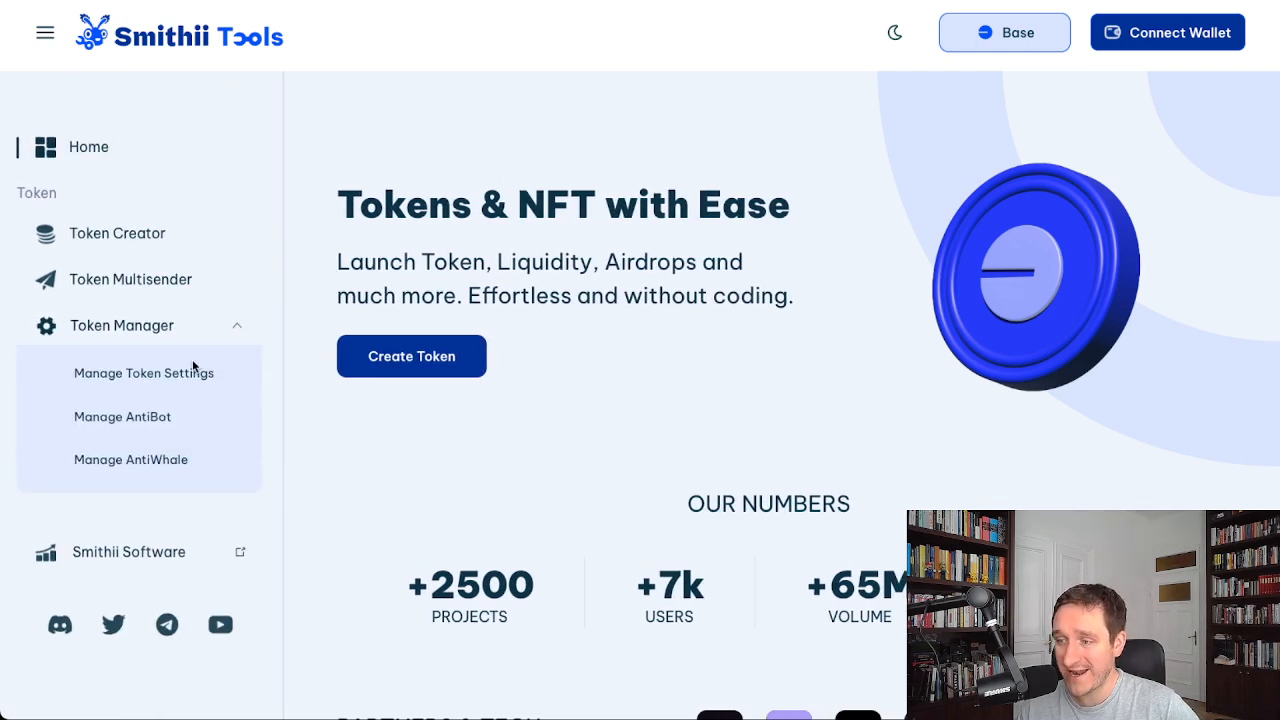
click(144, 372)
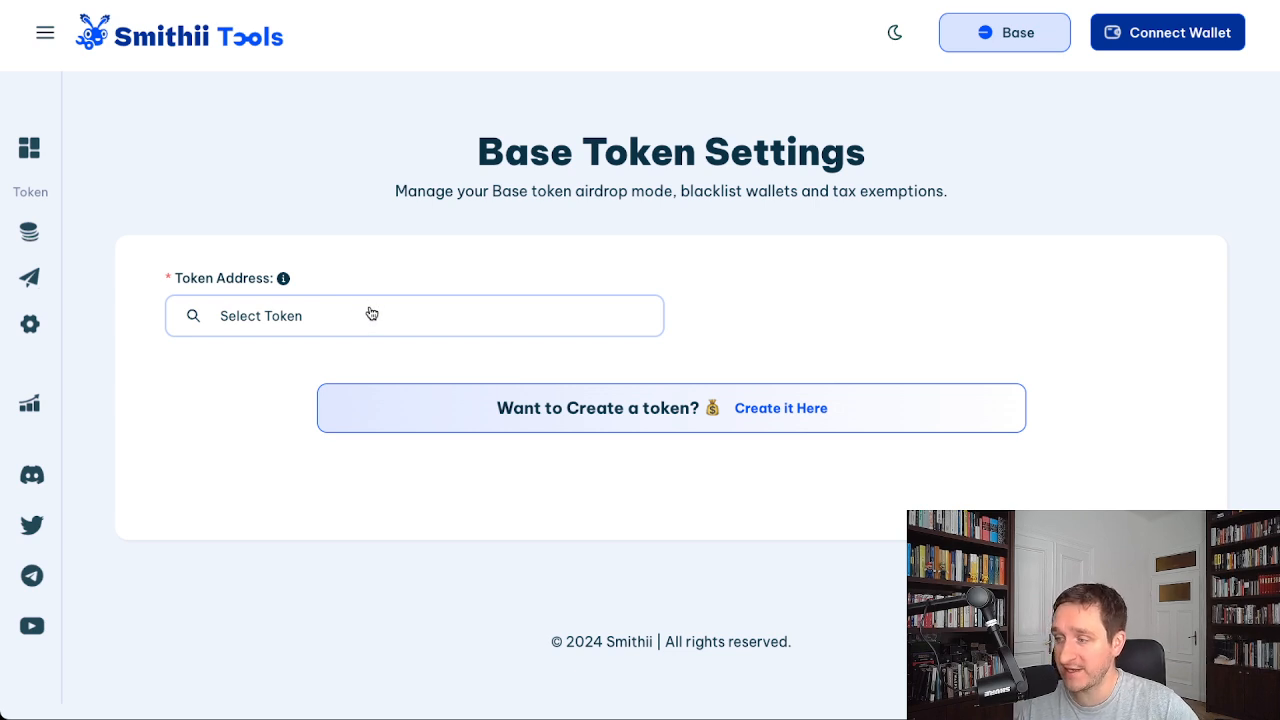
mouse_move(308, 352)
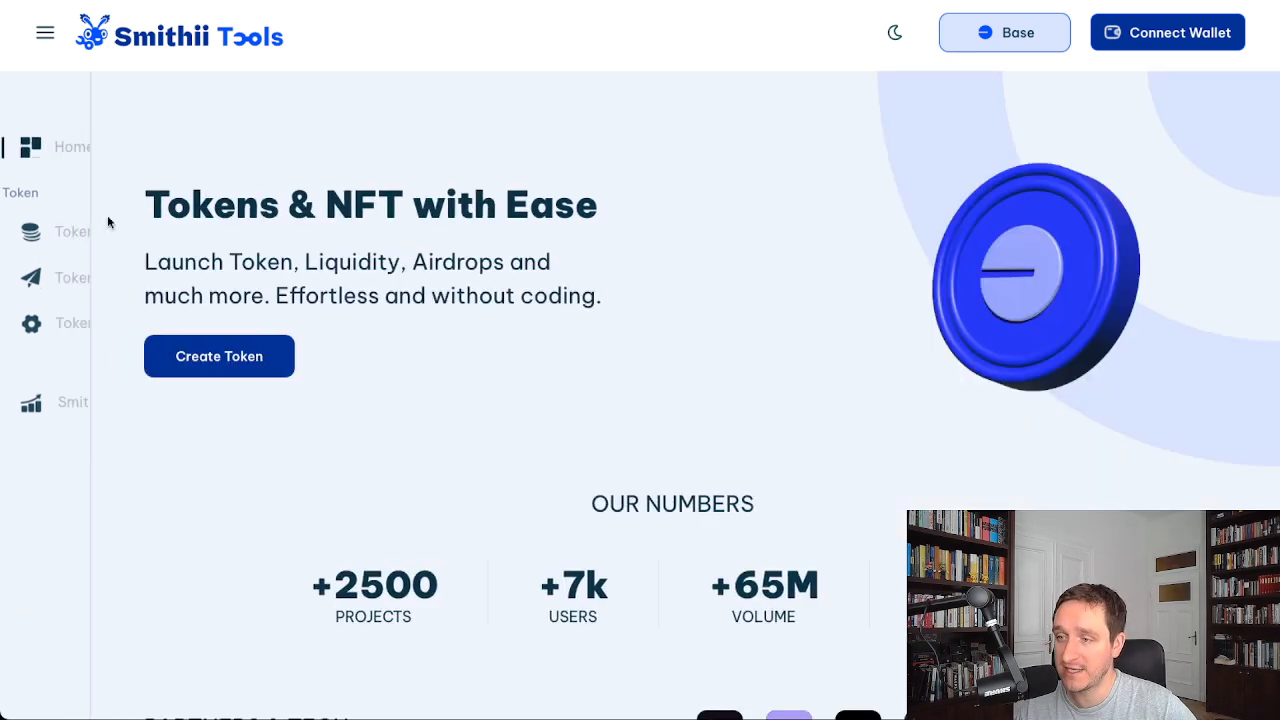
click(120, 324)
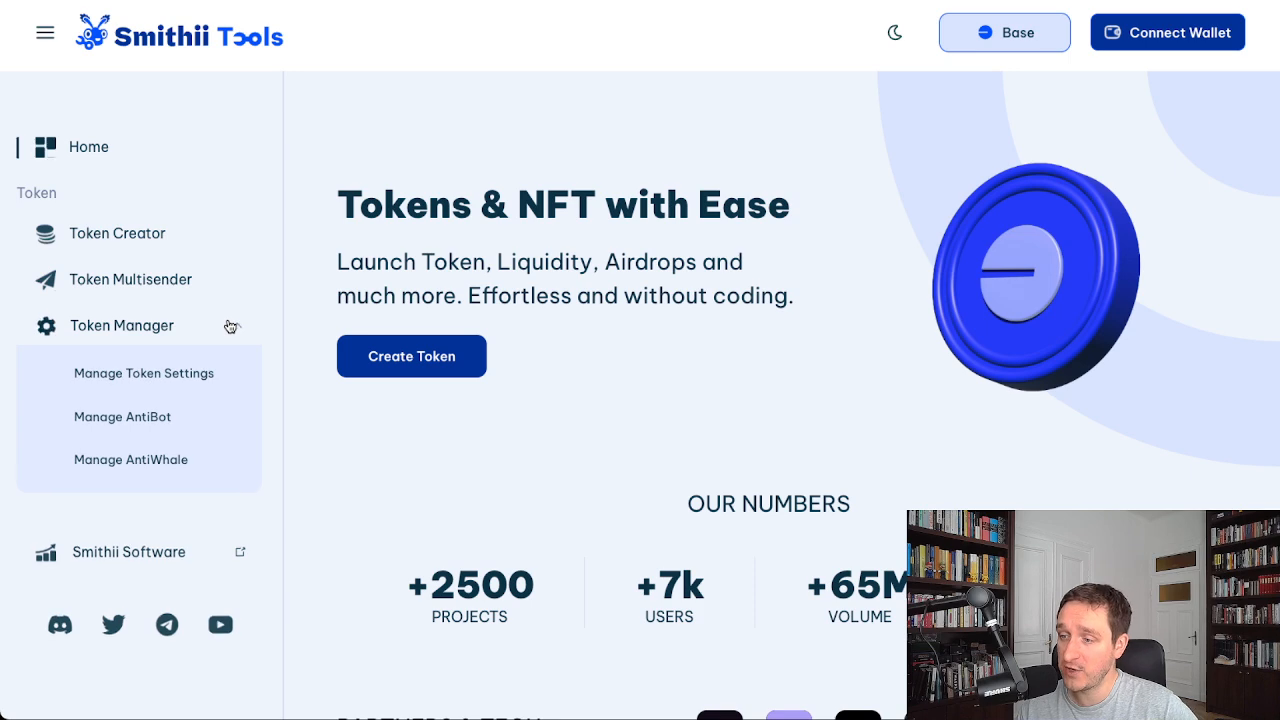
click(120, 324)
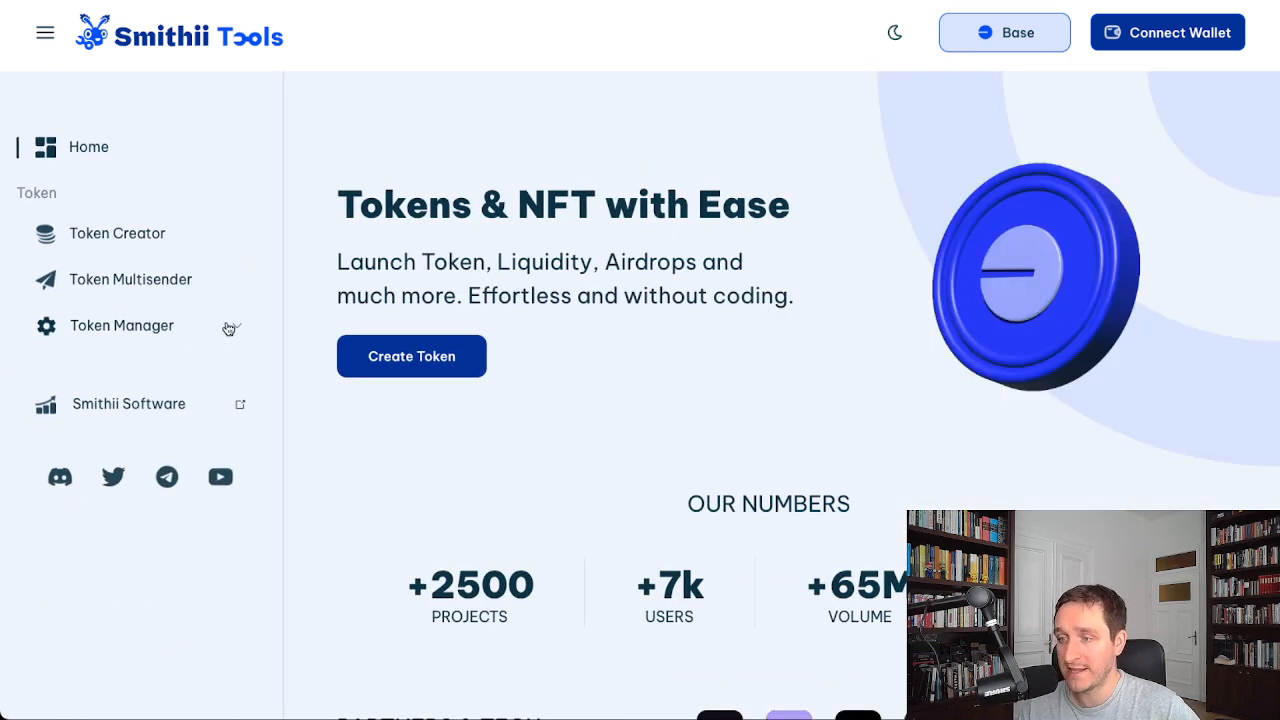
click(120, 324)
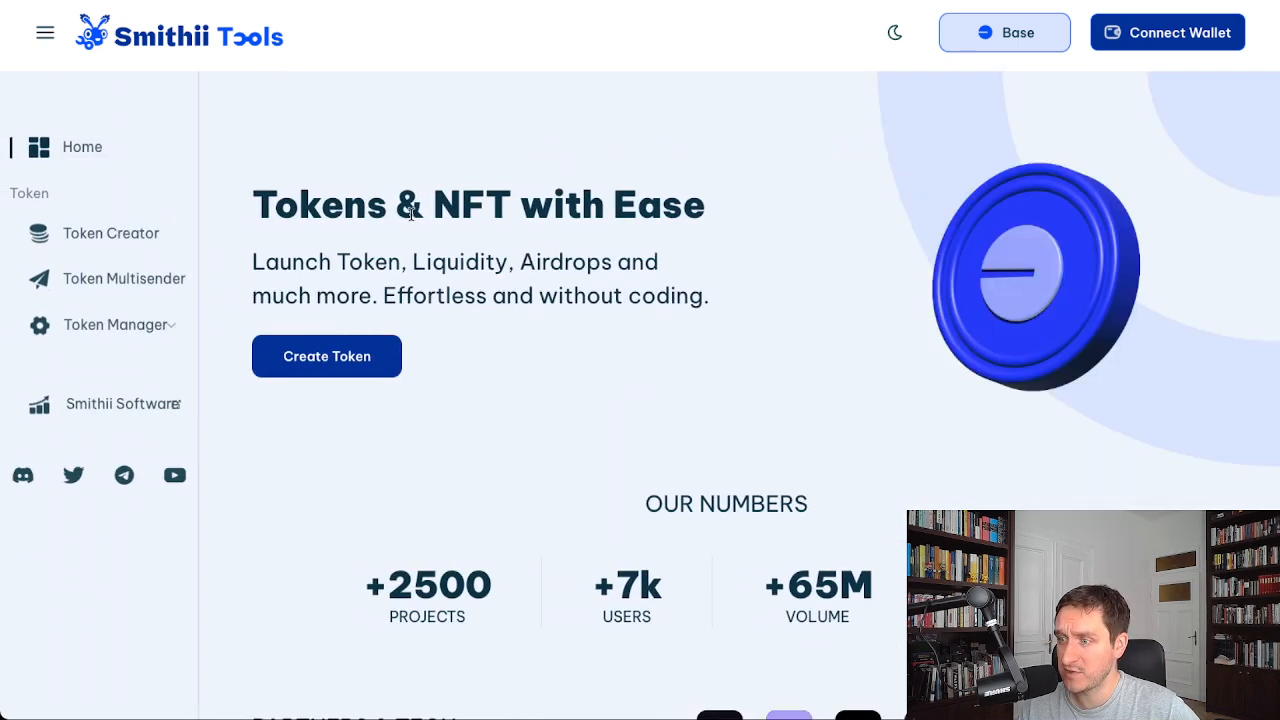
Step: Browse the Base Multisender page with its fields empty, then move over to the Uniswap site
click(124, 278)
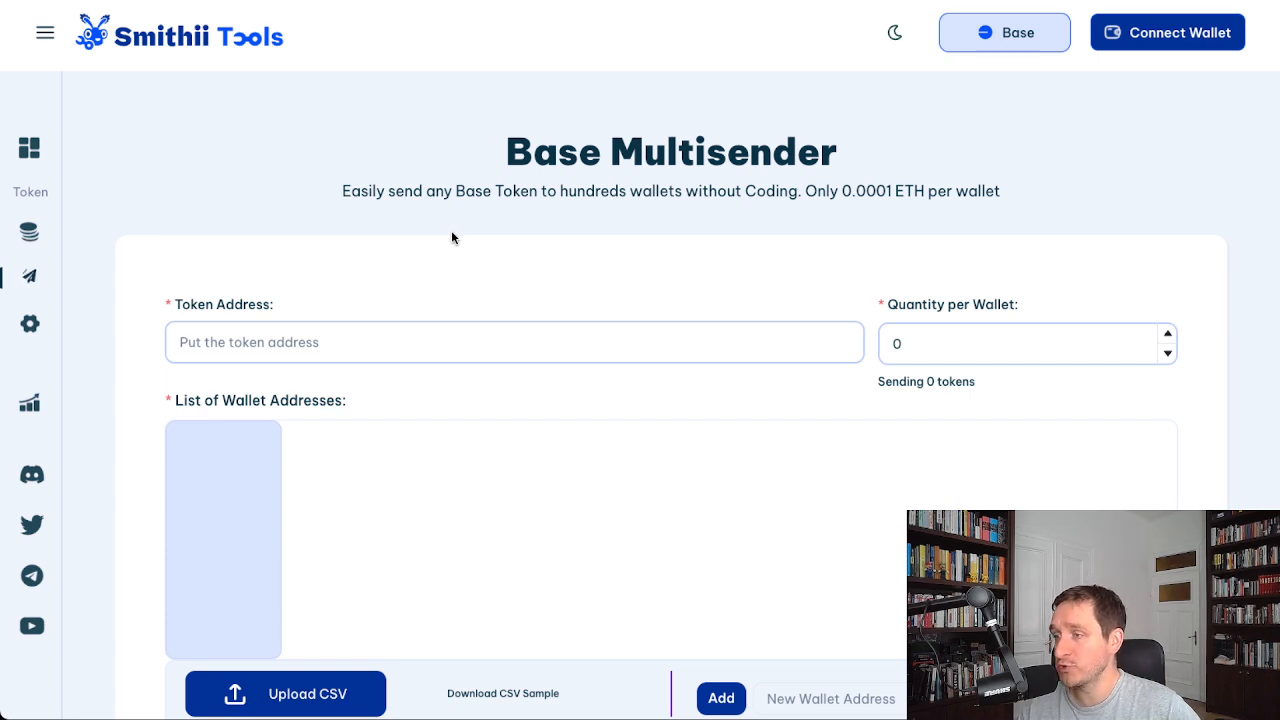
scroll(down, 3)
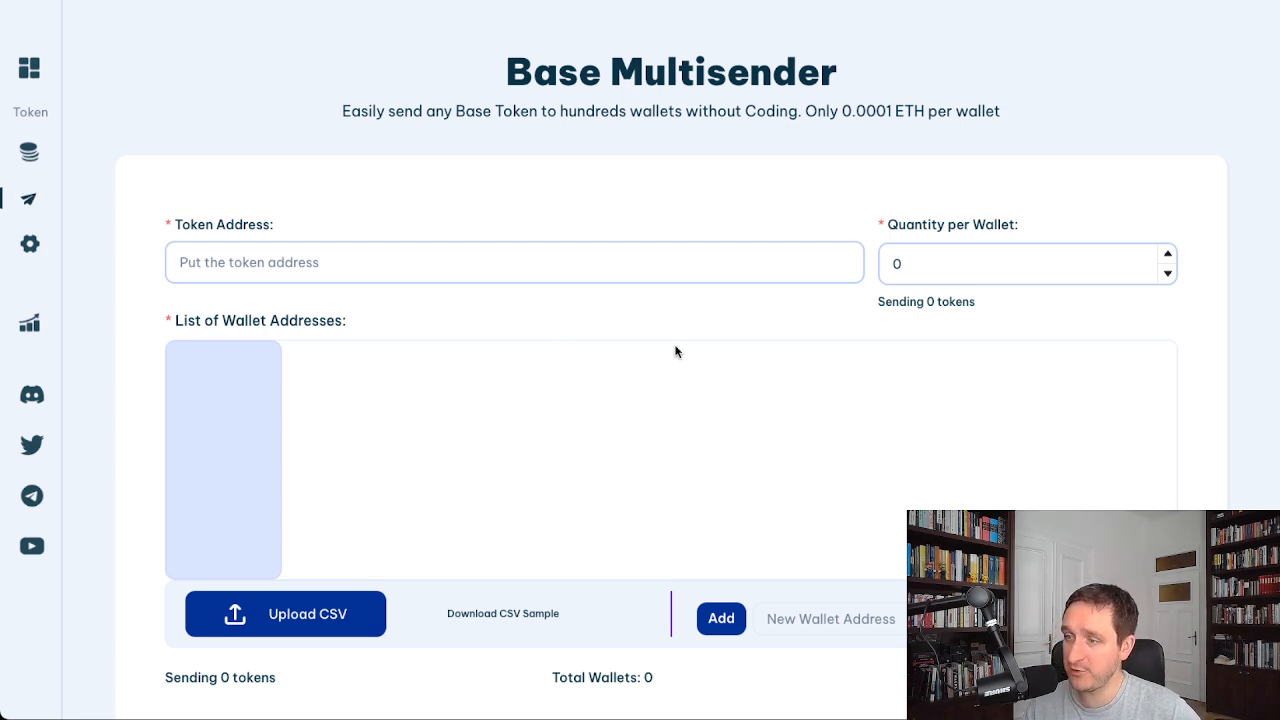
scroll(down, 3)
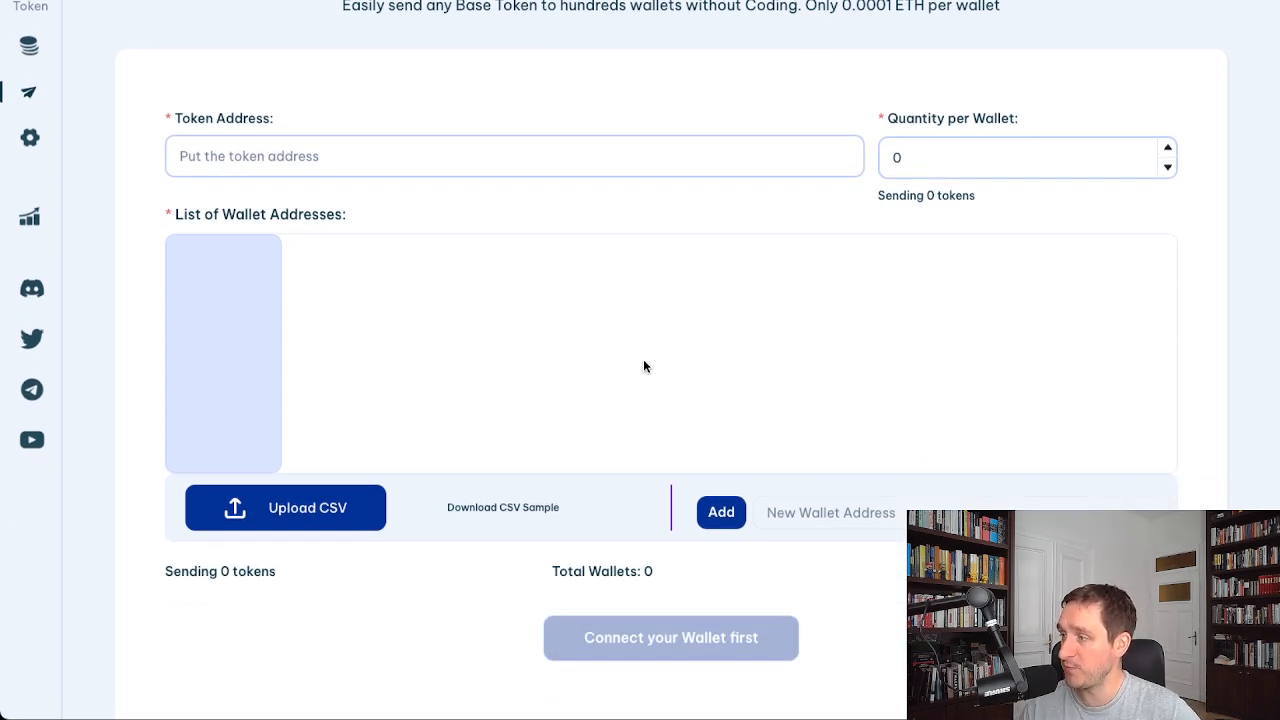
mouse_move(910, 280)
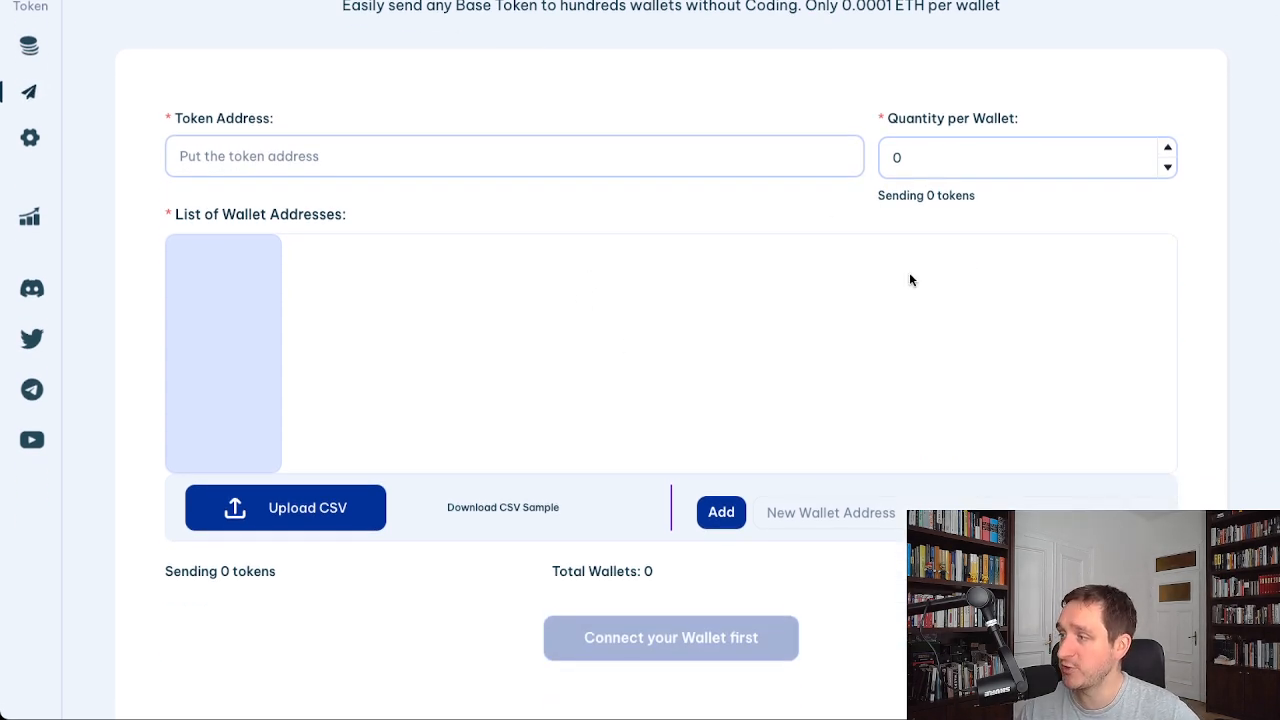
mouse_move(390, 224)
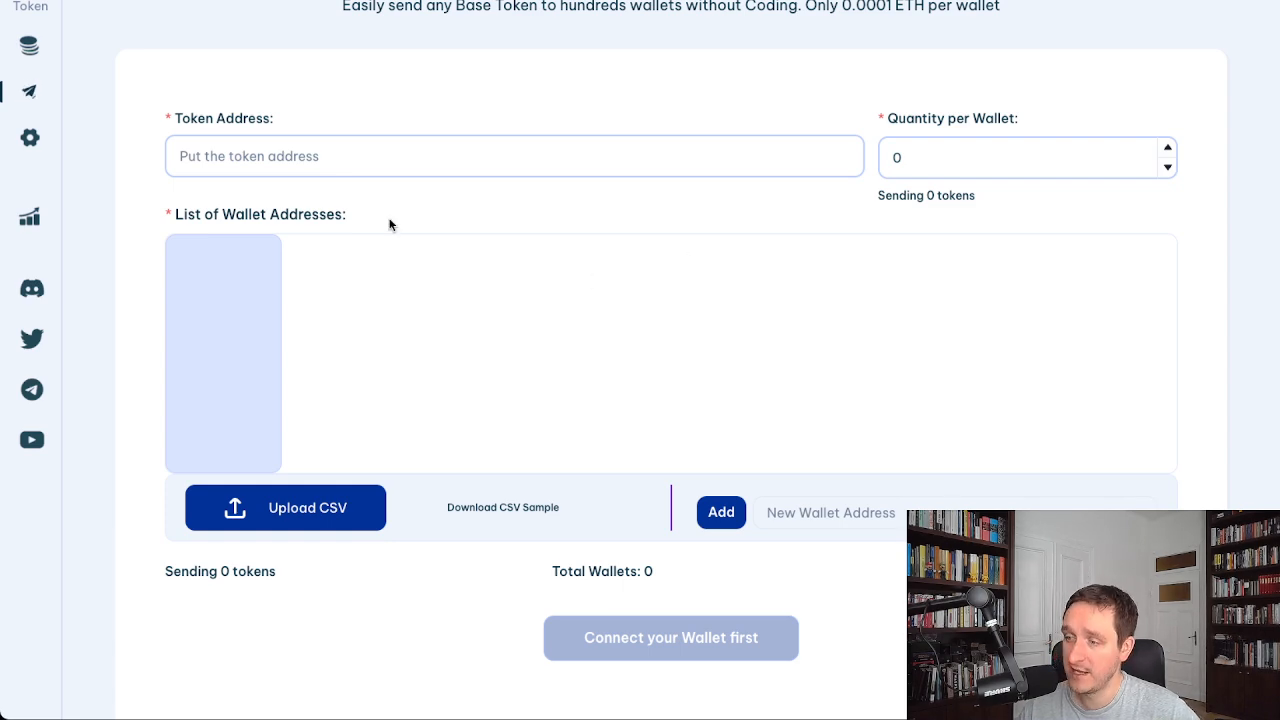
scroll(down, 3)
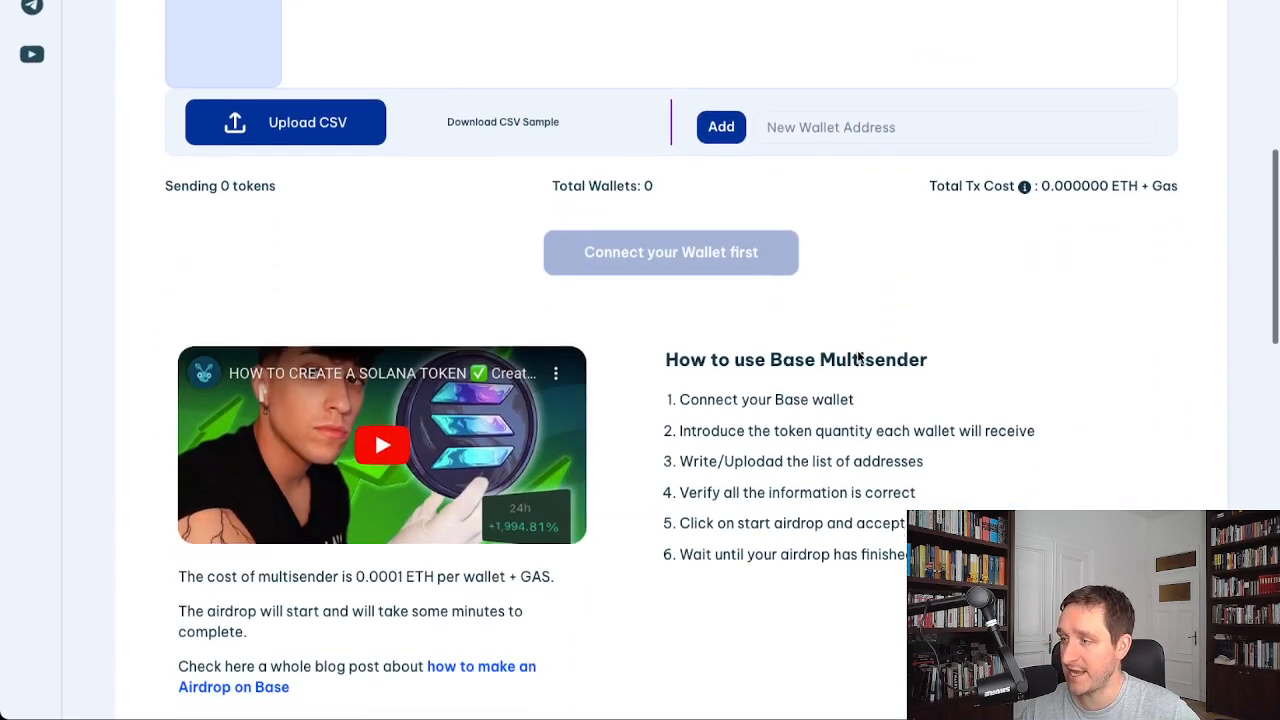
scroll(up, 3)
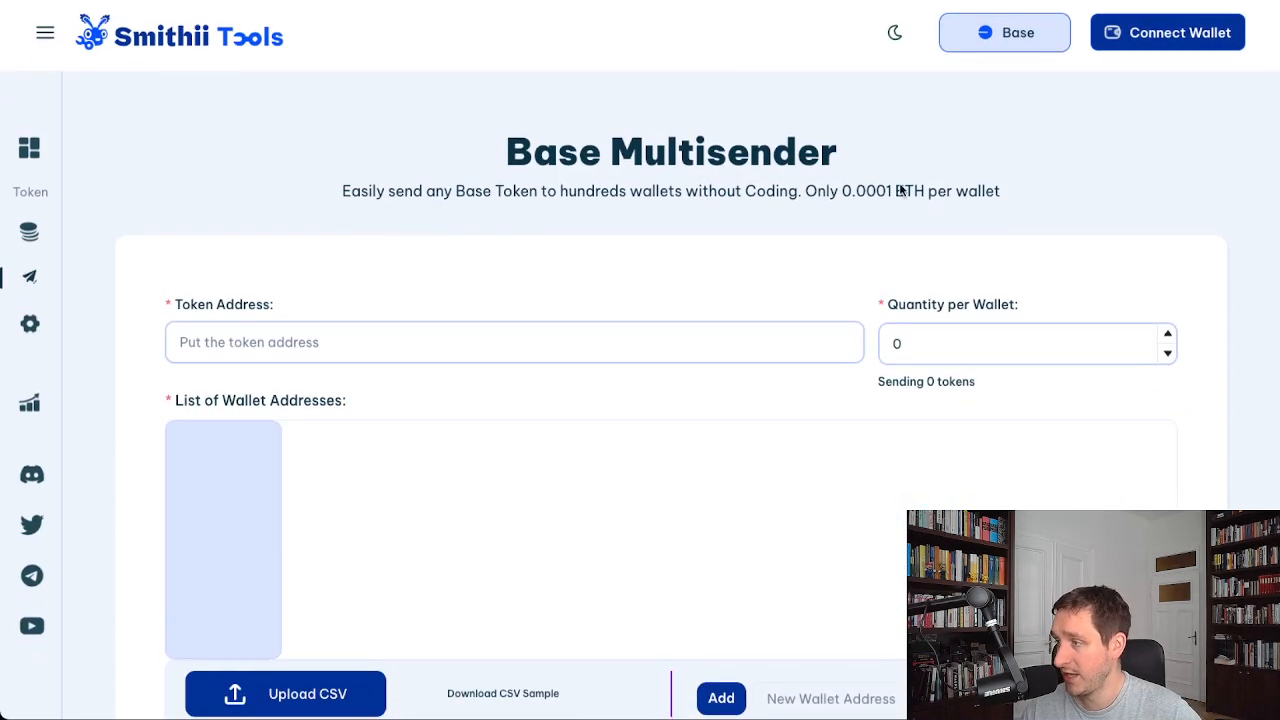
mouse_move(868, 206)
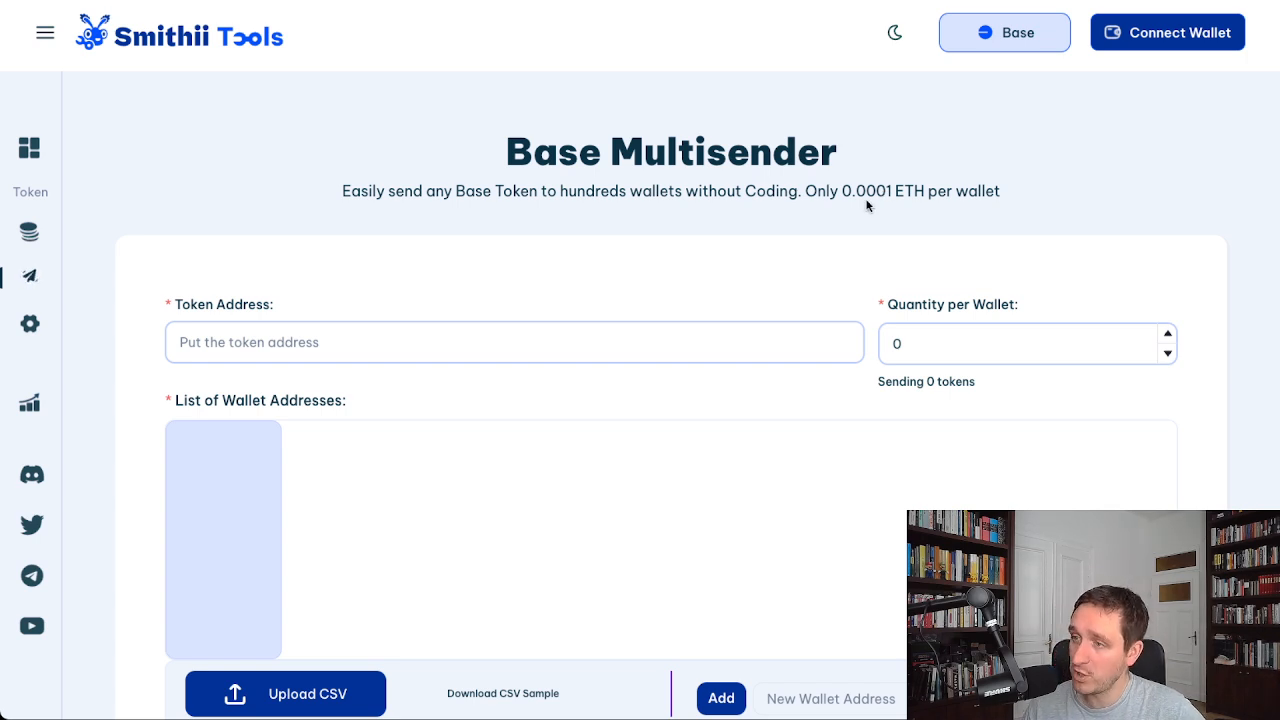
scroll(down, 3)
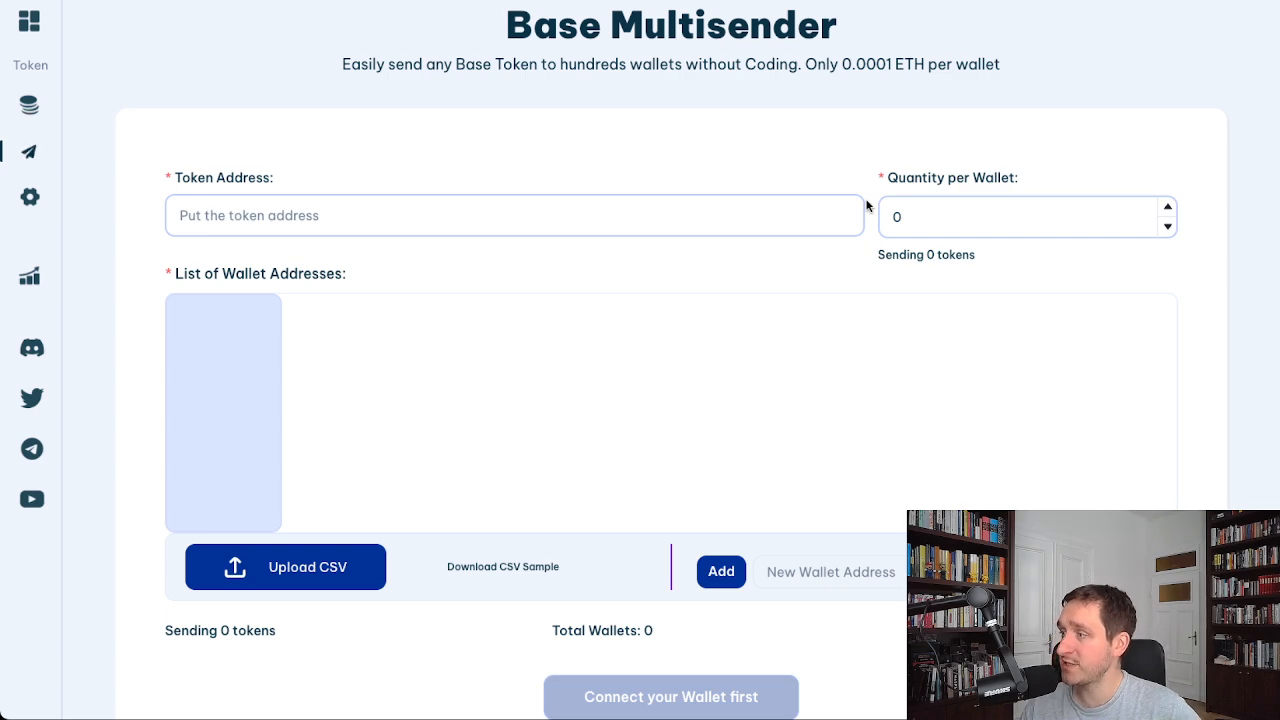
scroll(up, 3)
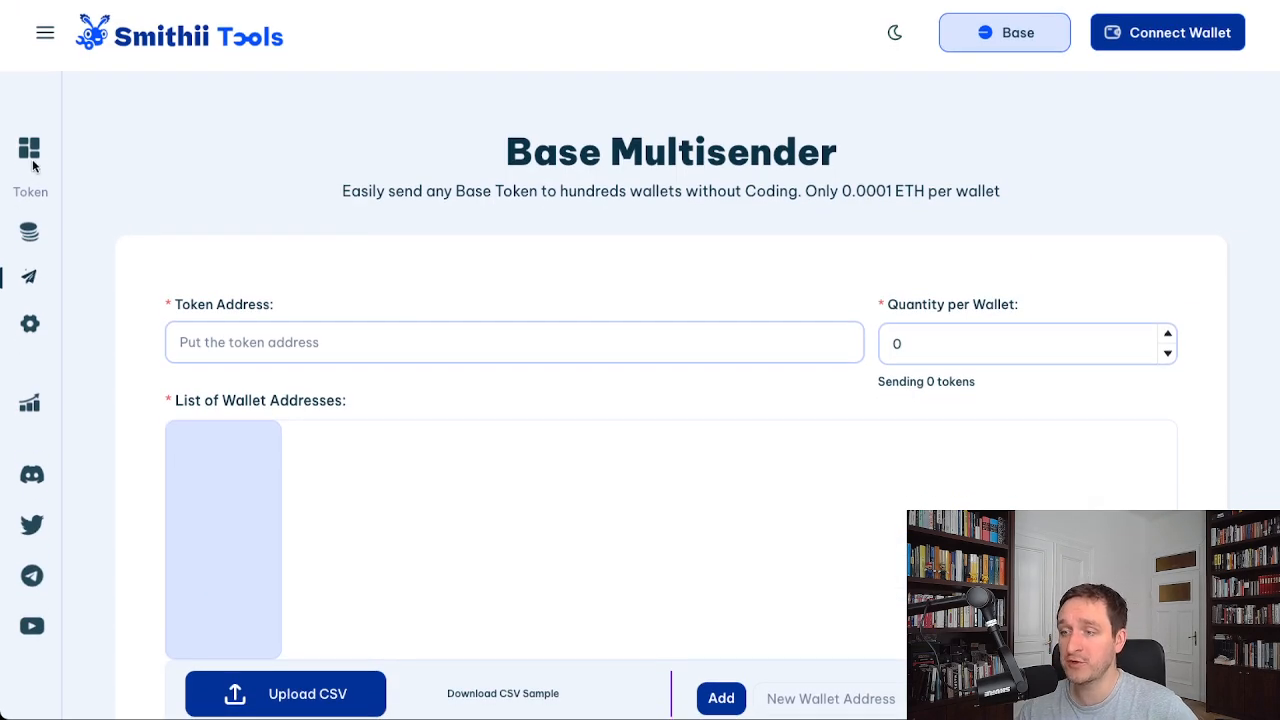
click(30, 148)
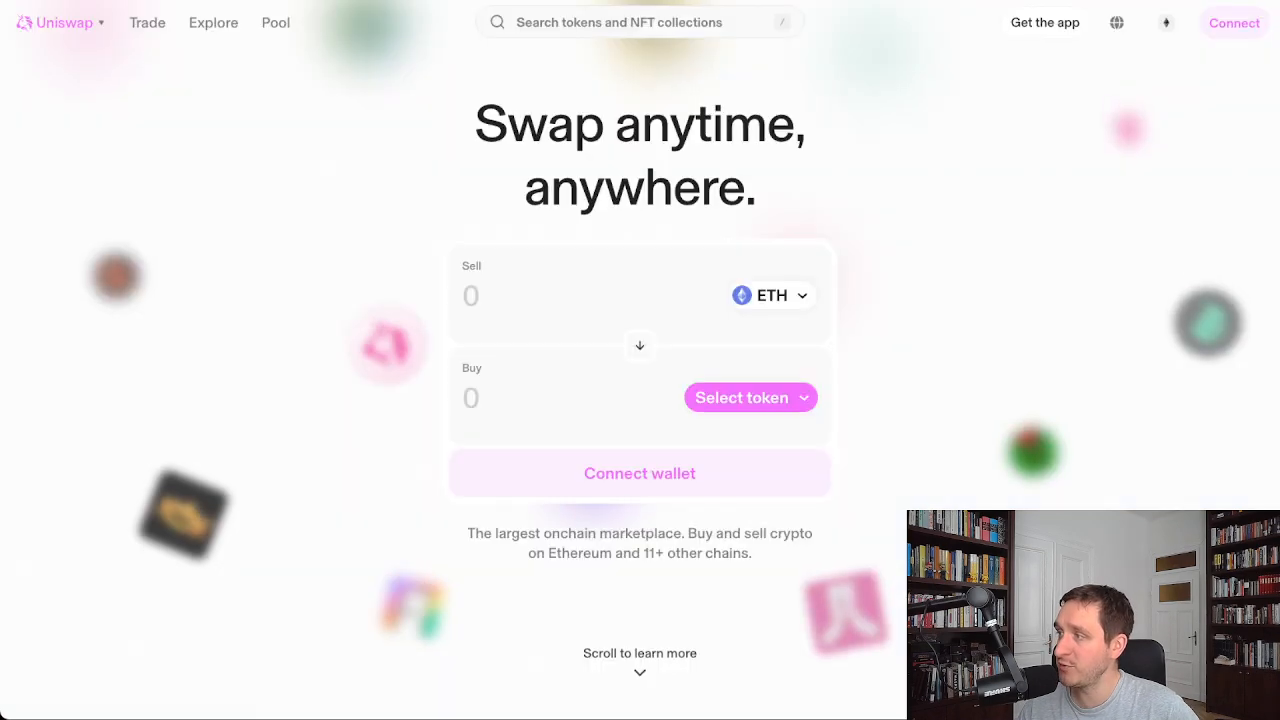
mouse_move(768, 262)
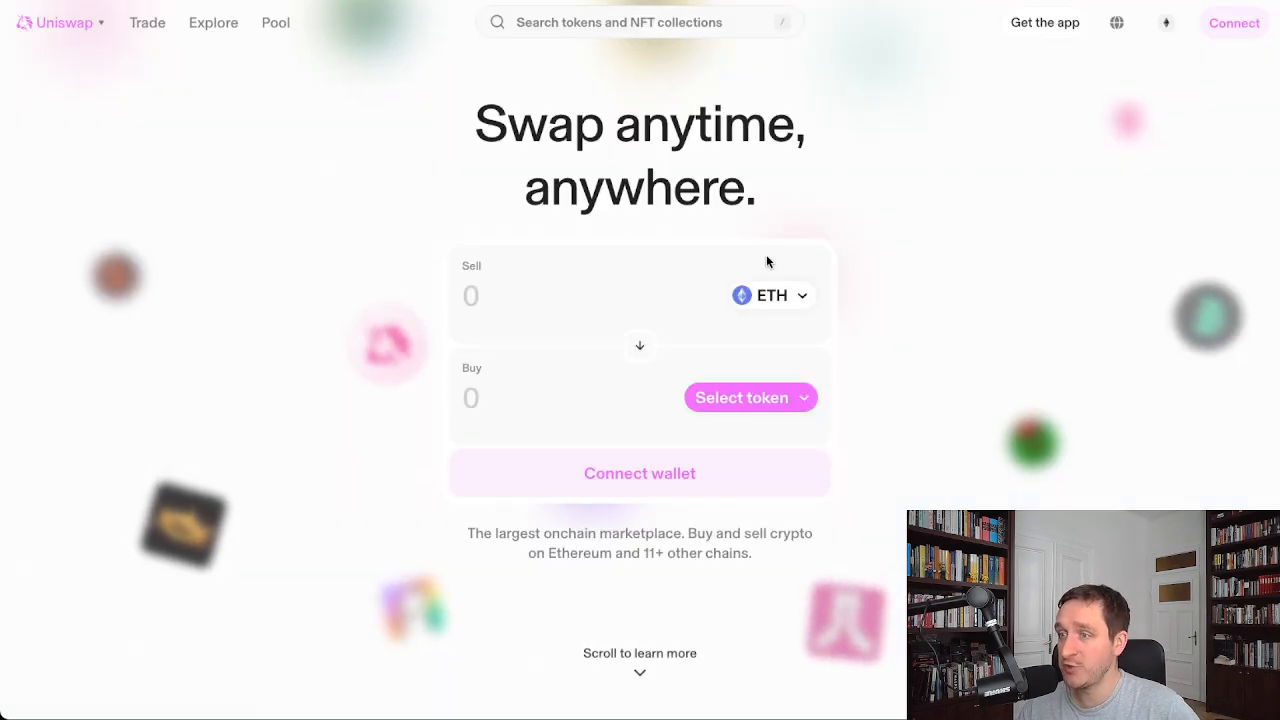
mouse_move(444, 180)
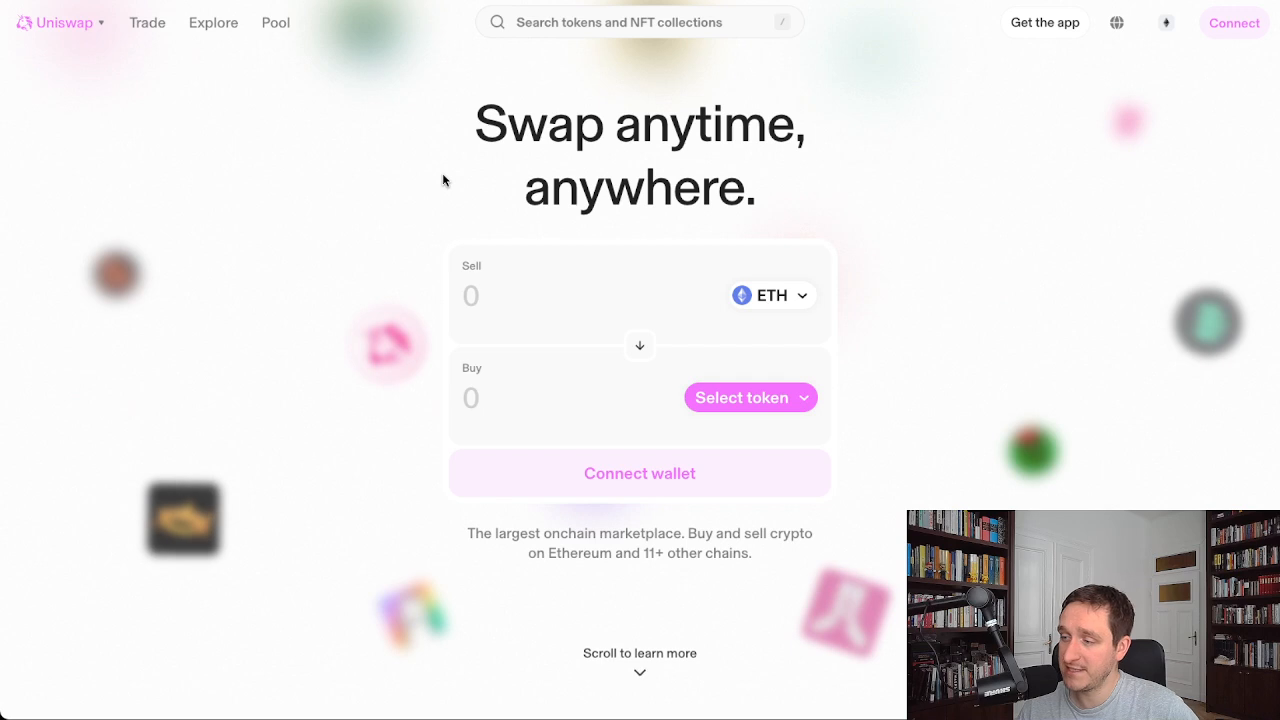
Step: Create a new liquidity position from the Pool menu and begin choosing the pair's second token
click(276, 22)
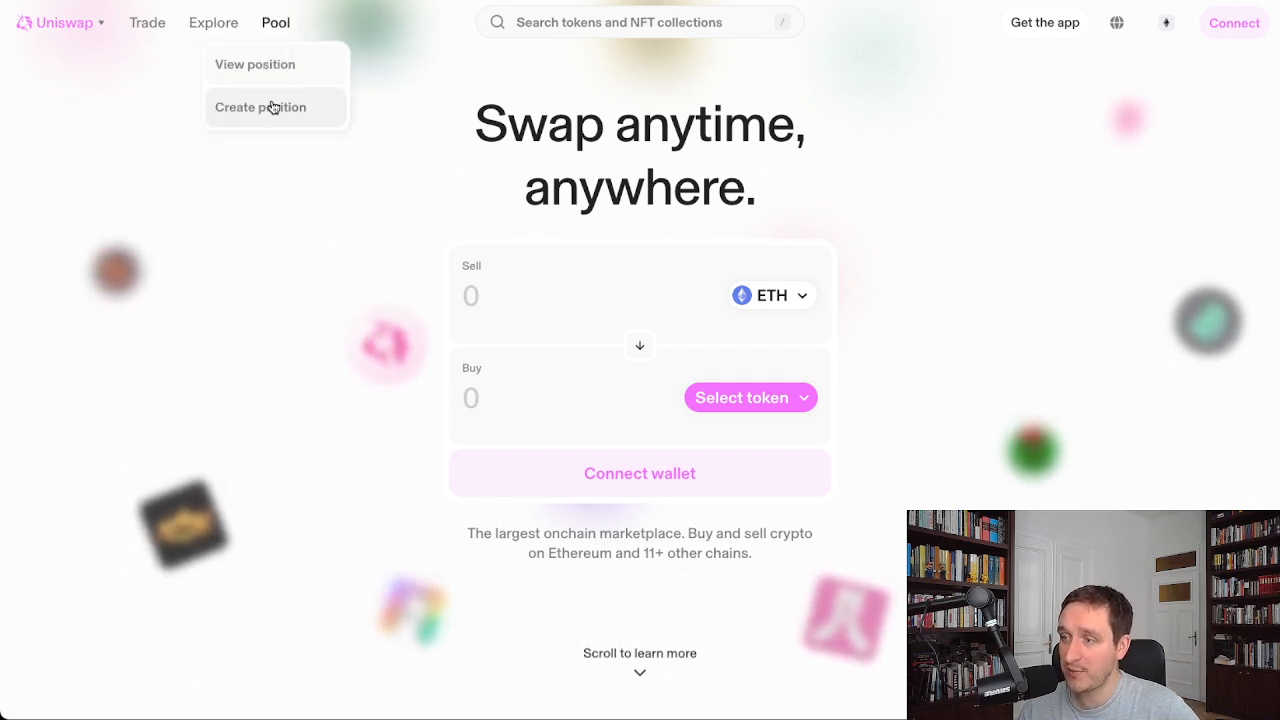
click(260, 108)
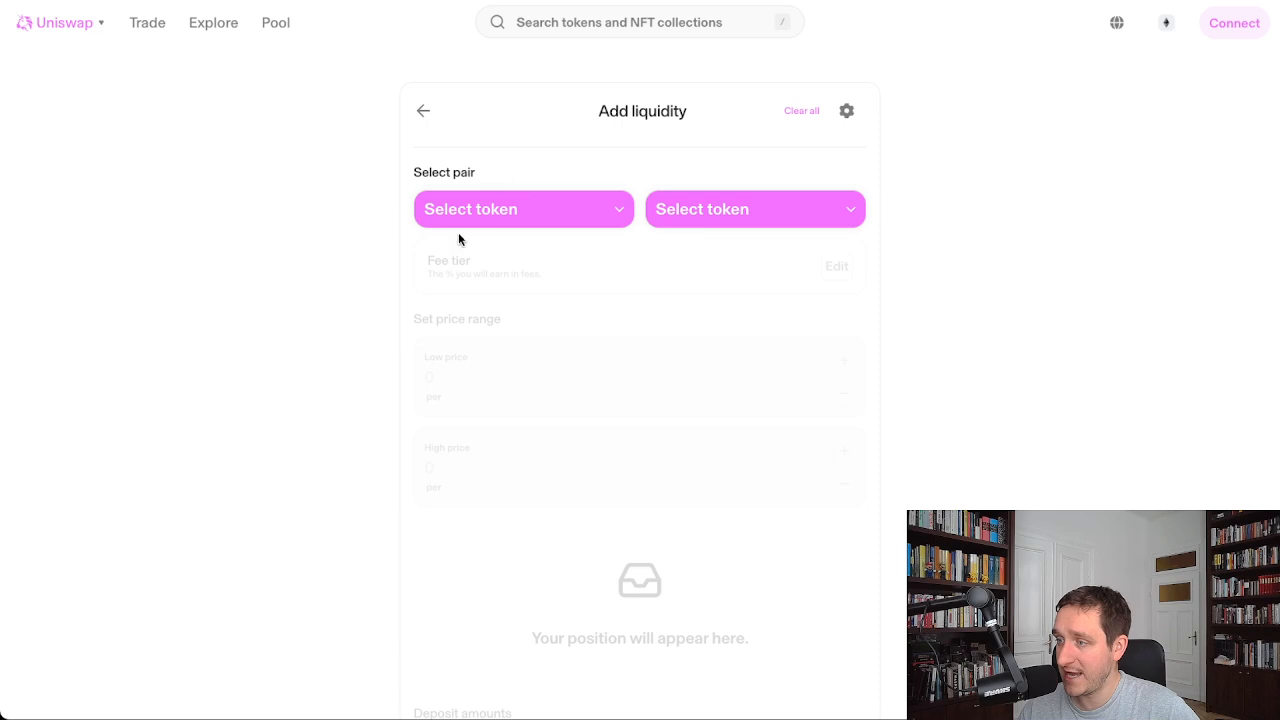
click(836, 266)
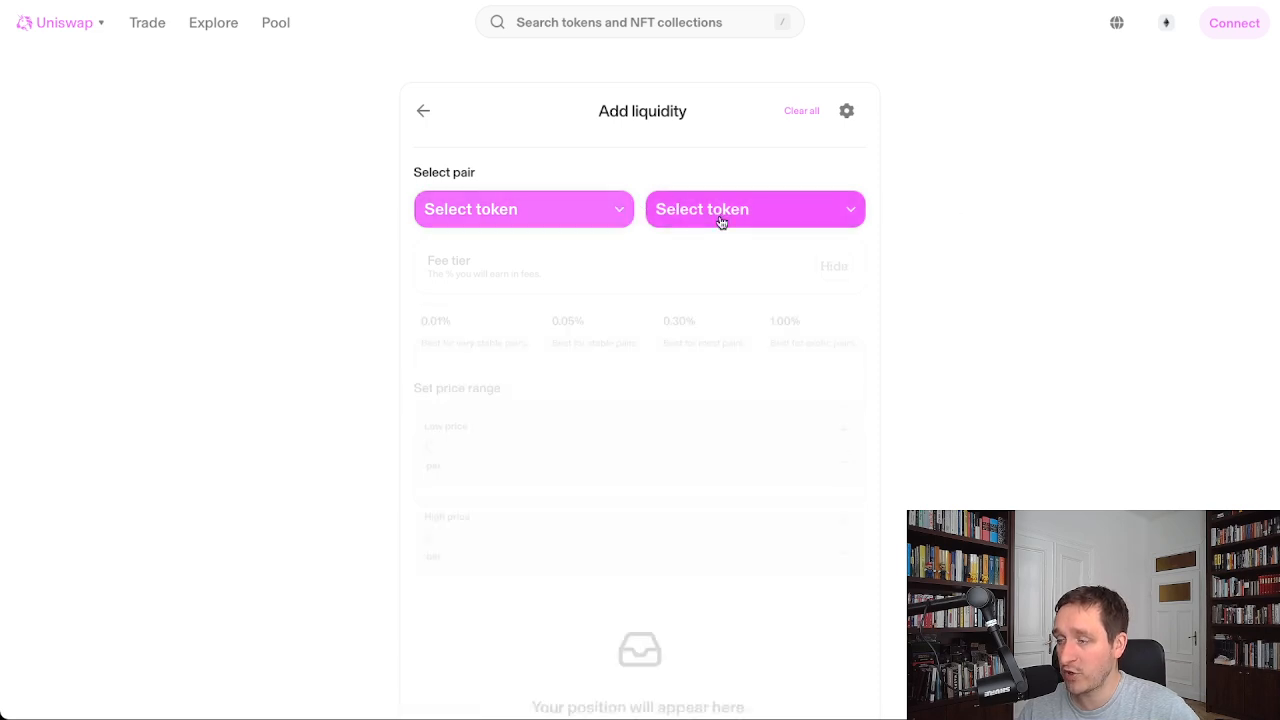